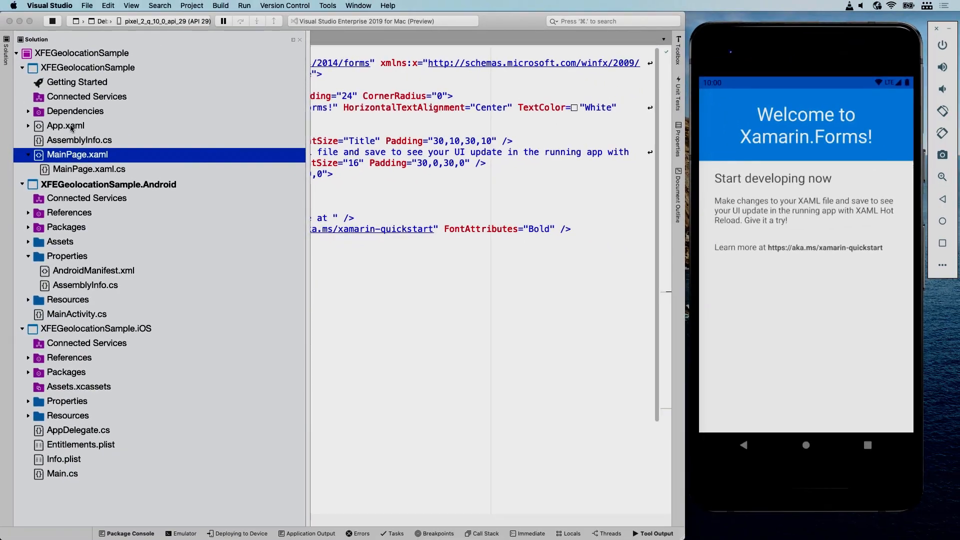
# Show AndroidManifest.xml as source code and highlight its location permissions and features.
pyautogui.rightClick(93, 270)
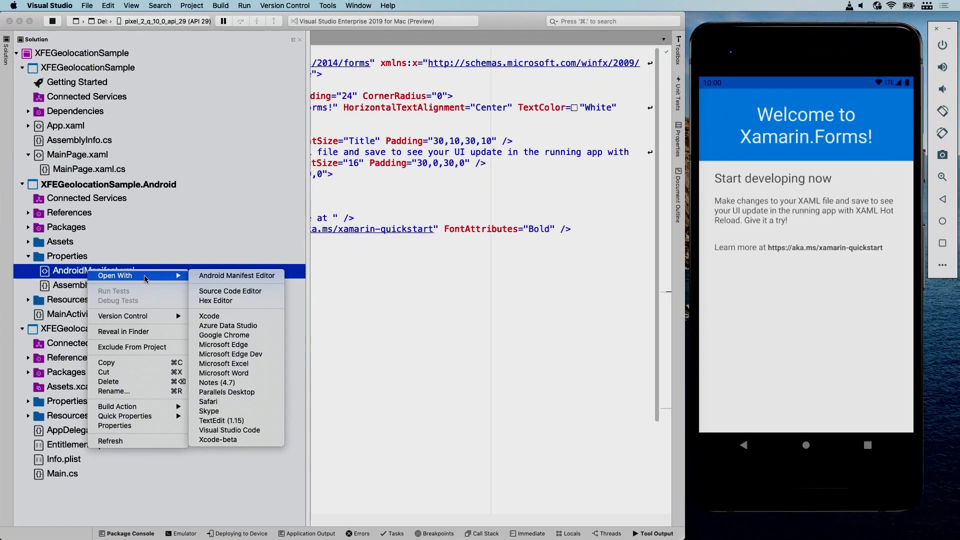
pyautogui.click(230, 291)
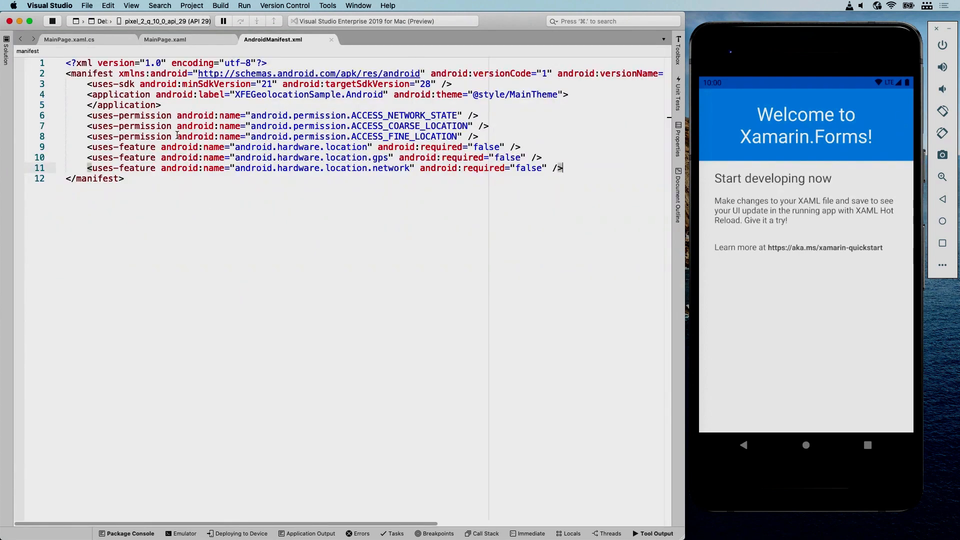
pyautogui.moveTo(86, 115); pyautogui.dragTo(563, 168)
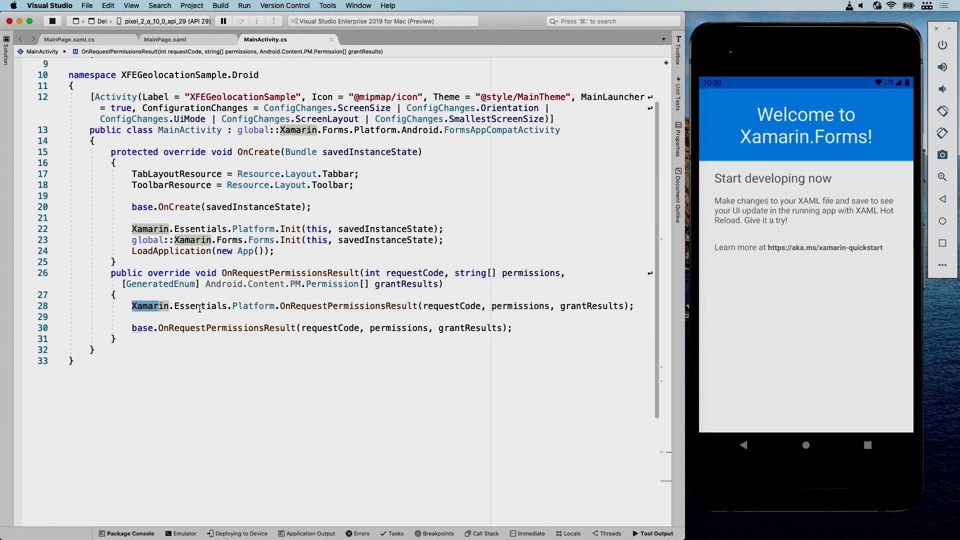
# Highlight the Xamarin.Essentials.Platform.OnRequestPermissionsResult forwarding line in MainActivity.cs.
pyautogui.moveTo(131, 306); pyautogui.dragTo(294, 306)
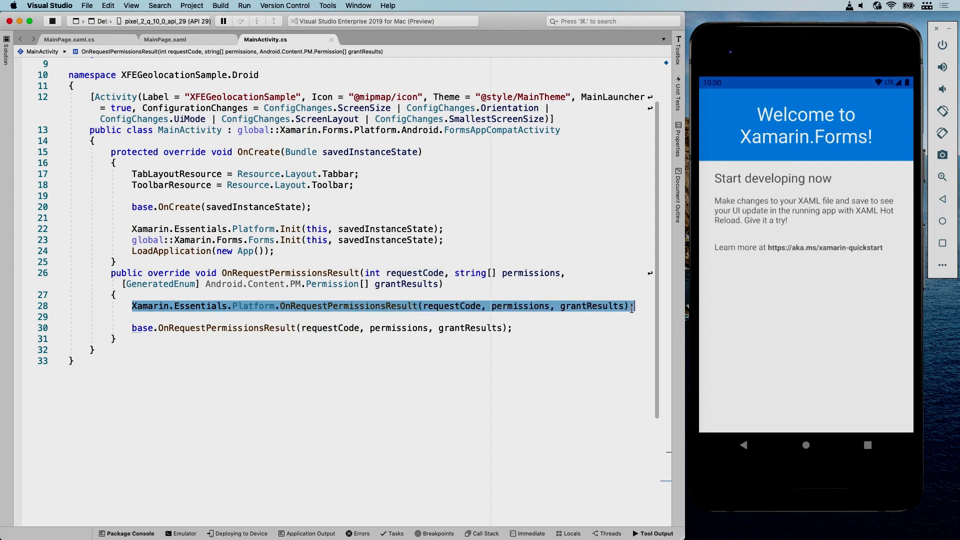
pyautogui.click(638, 306)
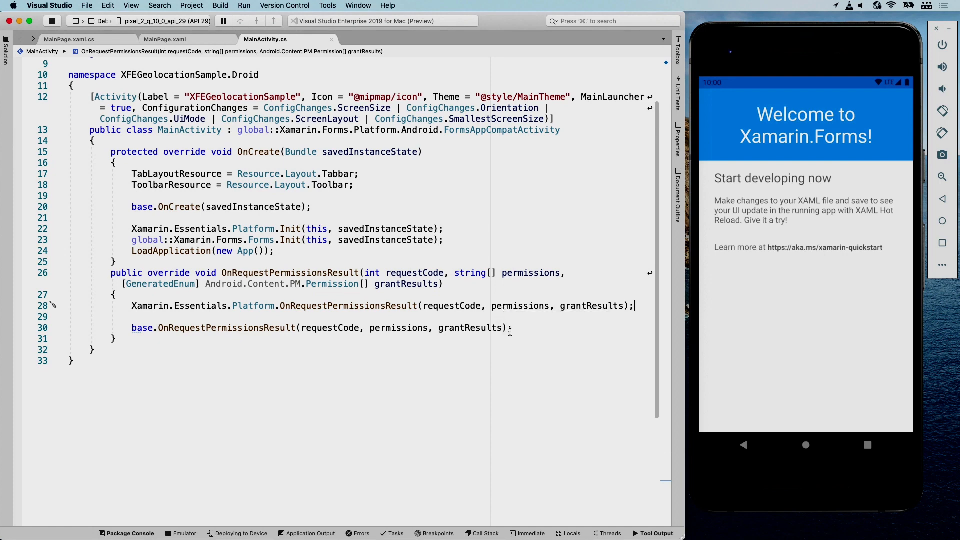
pyautogui.click(164, 39)
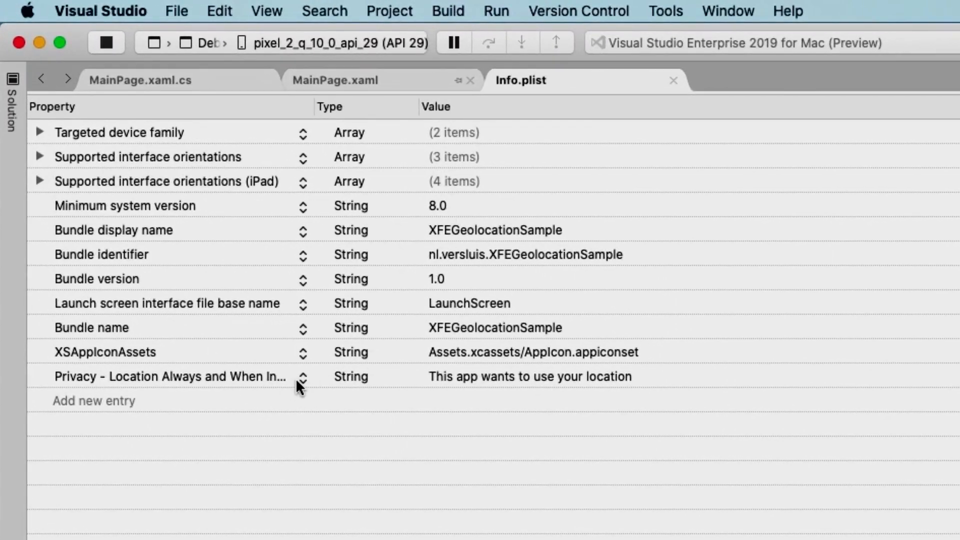
pyautogui.moveTo(399, 400)
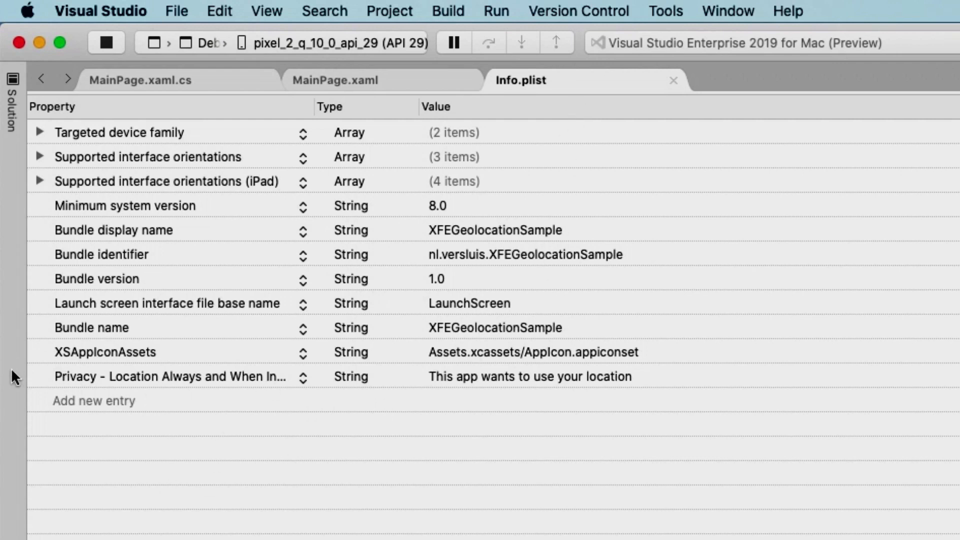
pyautogui.moveTo(170, 359)
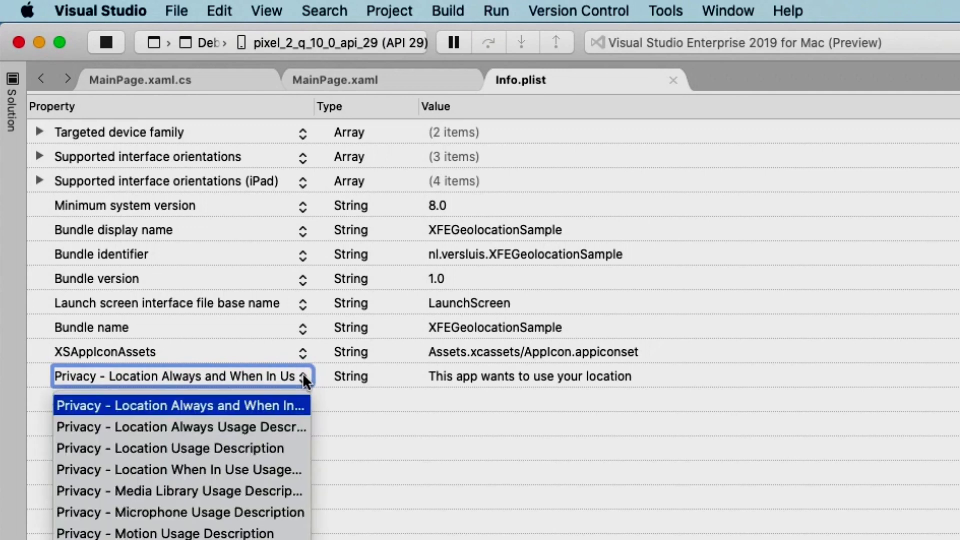
pyautogui.moveTo(239, 478)
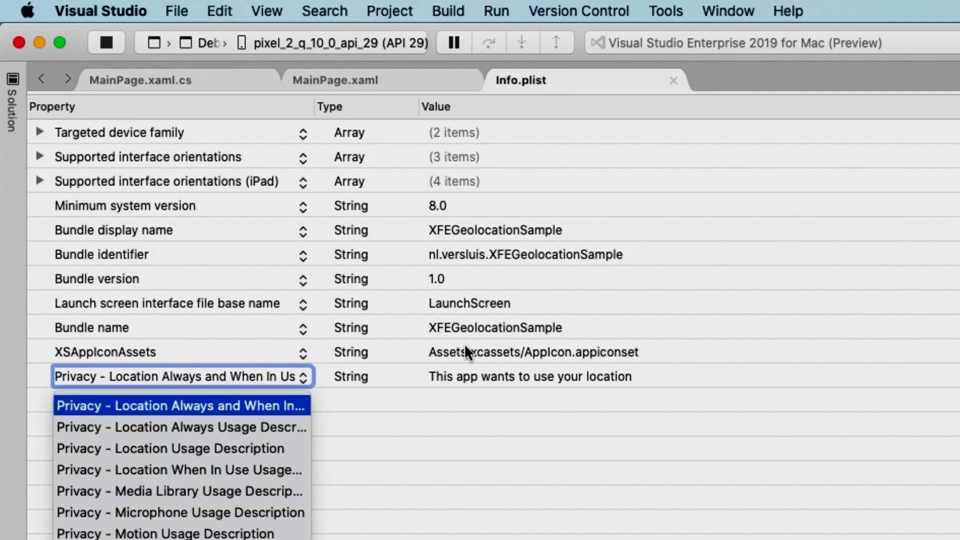
pyautogui.moveTo(554, 380)
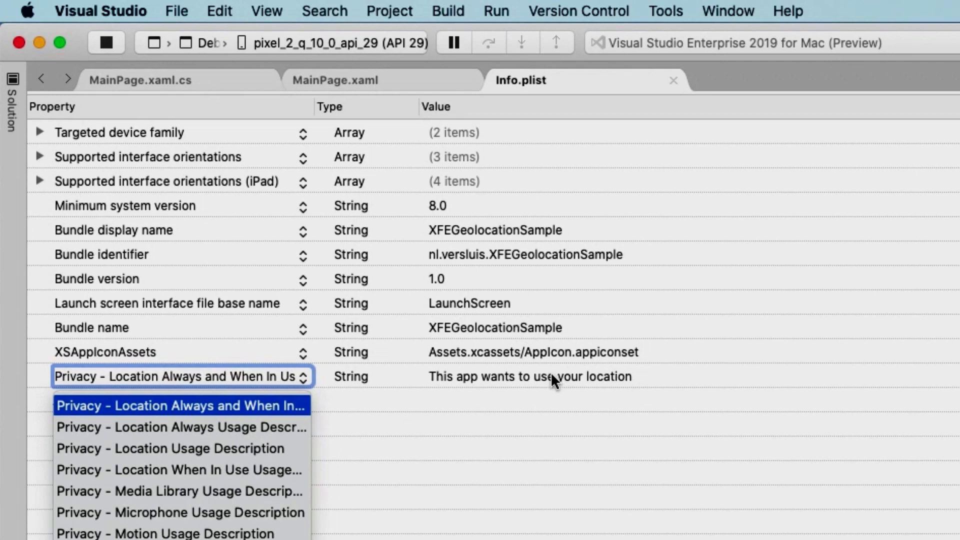
pyautogui.moveTo(741, 404)
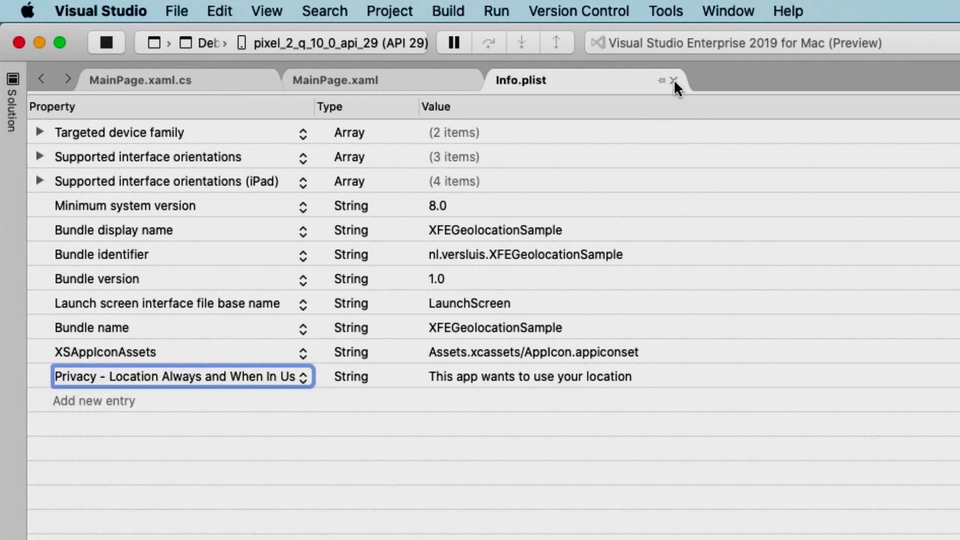
# Close the Info.plist tab after reviewing the location privacy entry.
pyautogui.click(675, 80)
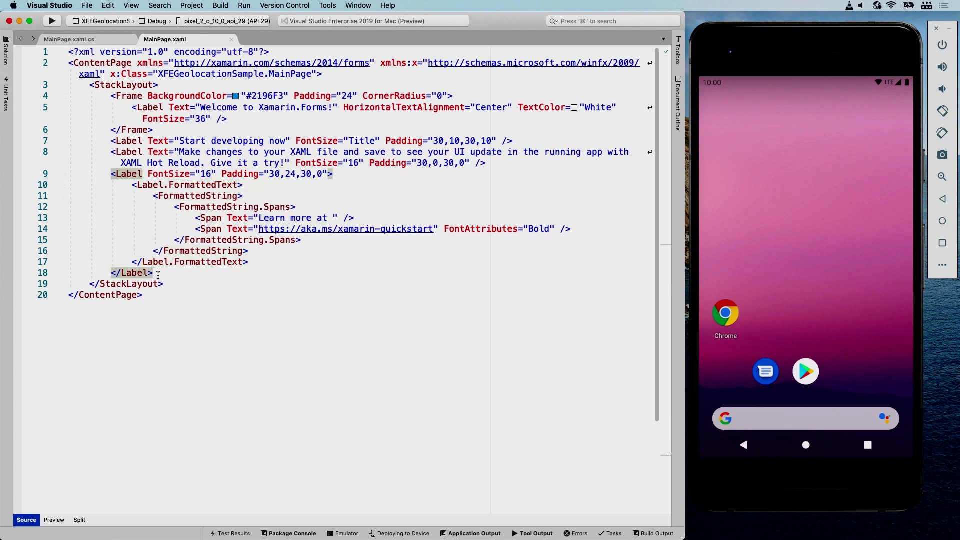
# Replace the starter labels with a Get Location button and a resultLocation label.
pyautogui.moveTo(110, 141); pyautogui.dragTo(153, 272)
pyautogui.write('<Button')
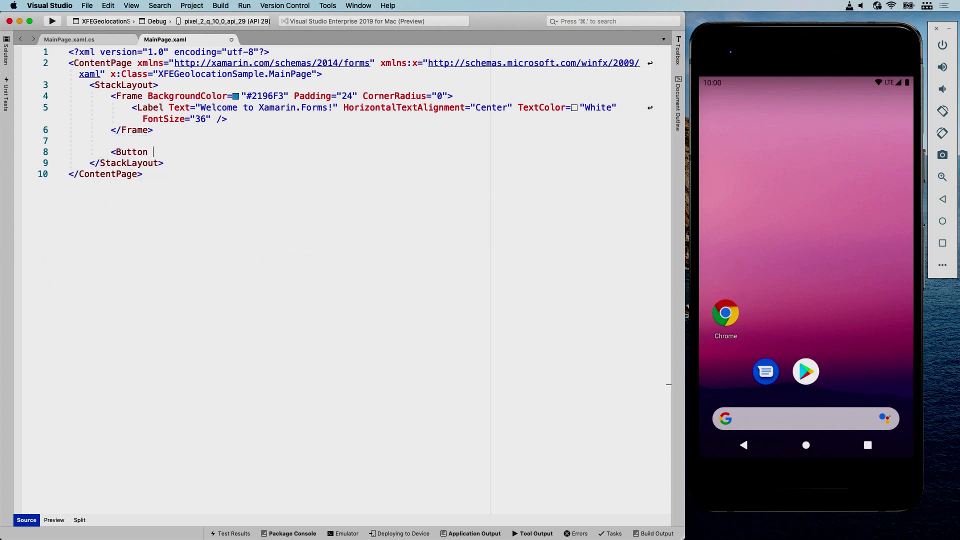
pyautogui.write('Text=""')
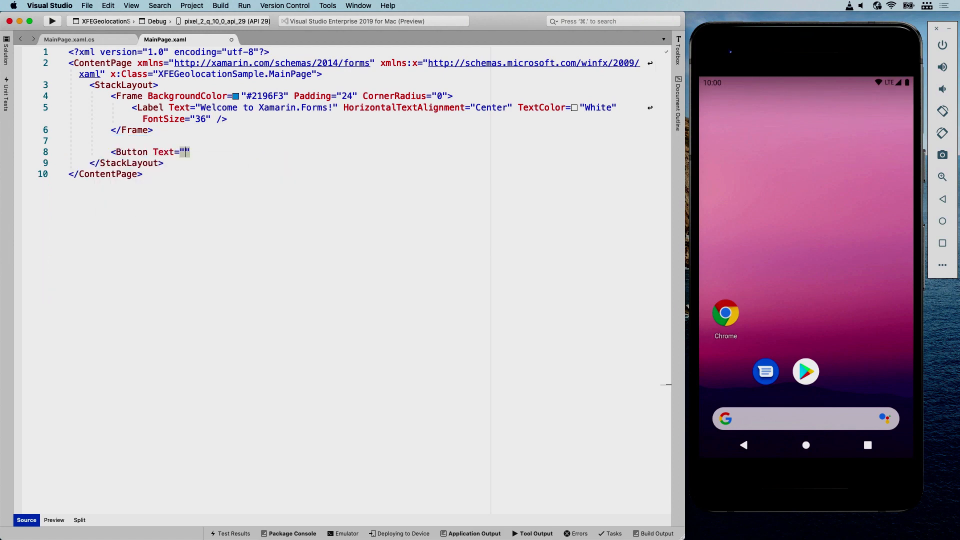
pyautogui.write('Get Locati')
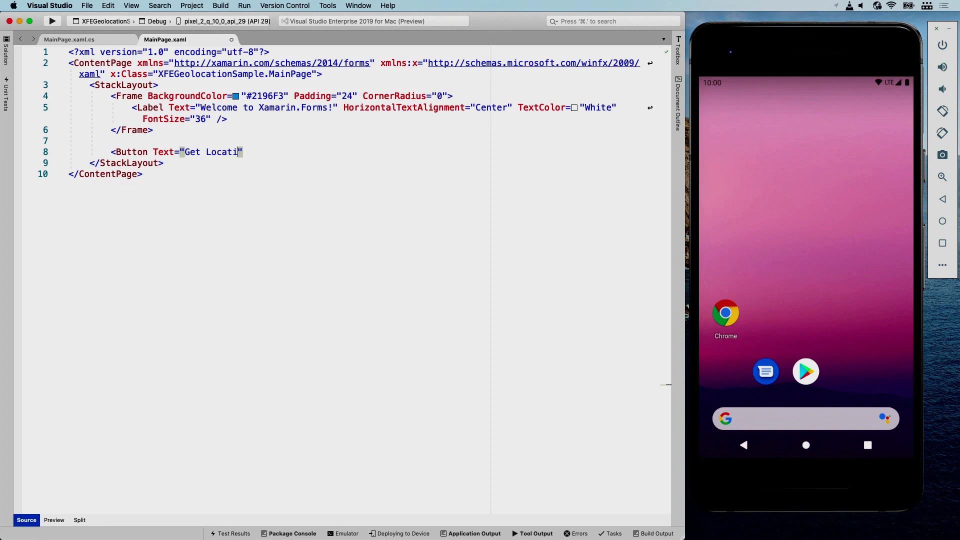
pyautogui.write('on" />')
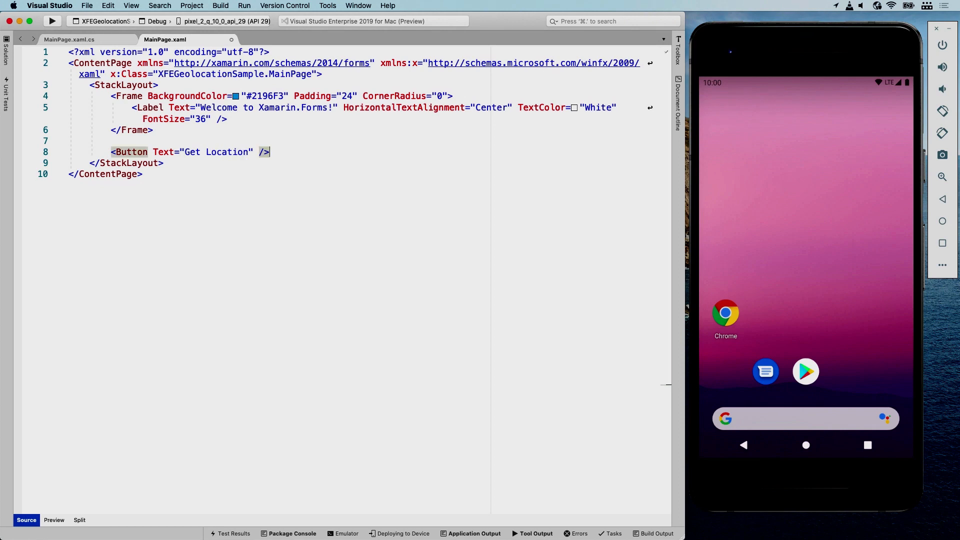
pyautogui.write('<Label />')
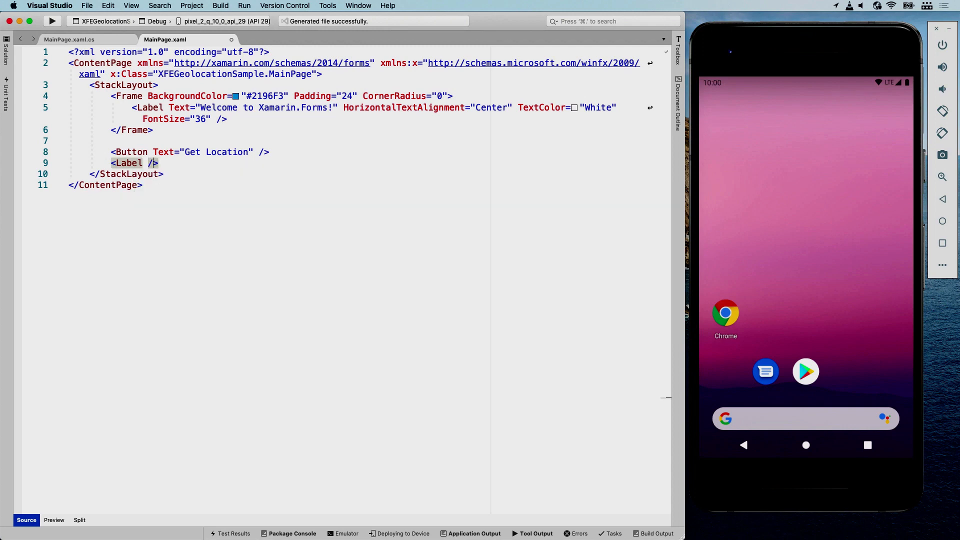
pyautogui.write('xa')
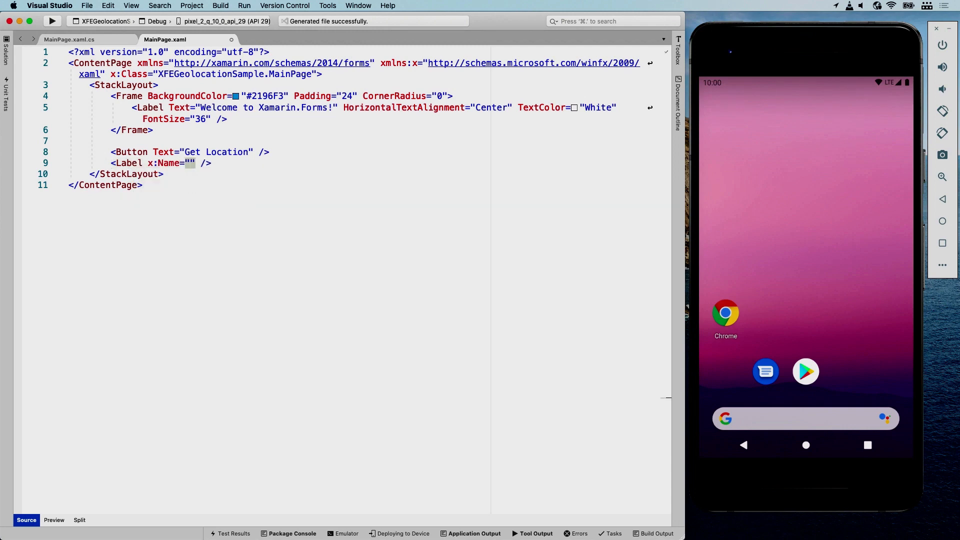
pyautogui.write('resultLocation')
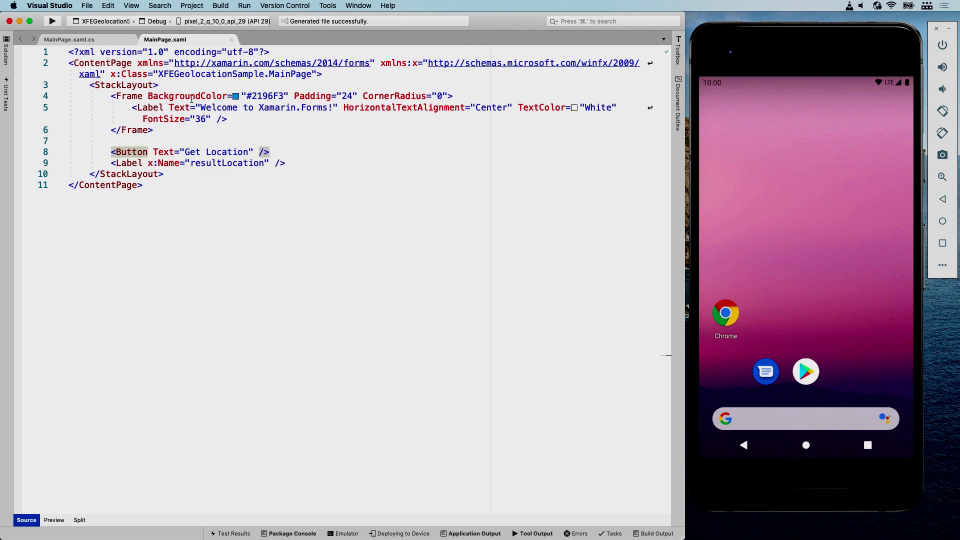
# Retitle the header 'Geolocation Sample!' and add a Clicked handler to the button.
pyautogui.doubleClick(217, 107)
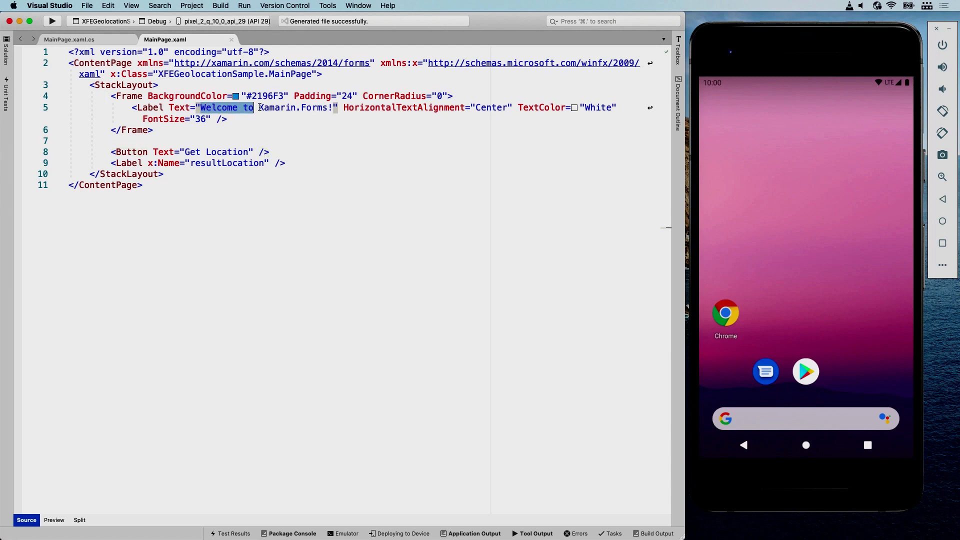
pyautogui.write('Geolo!')
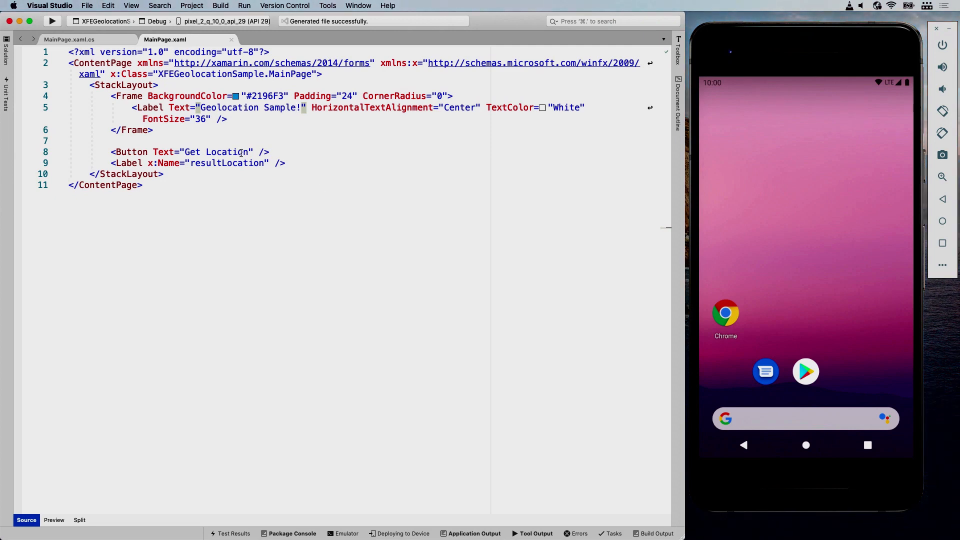
pyautogui.write('clic')
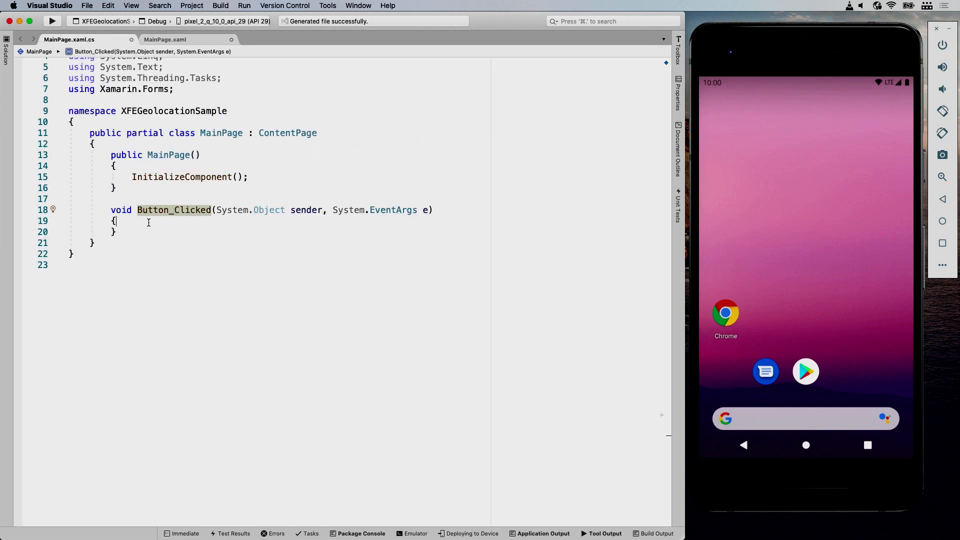
# Write Geolocation in Button_Clicked and import Xamarin.Essentials via the quick fix.
pyautogui.write('Geol')
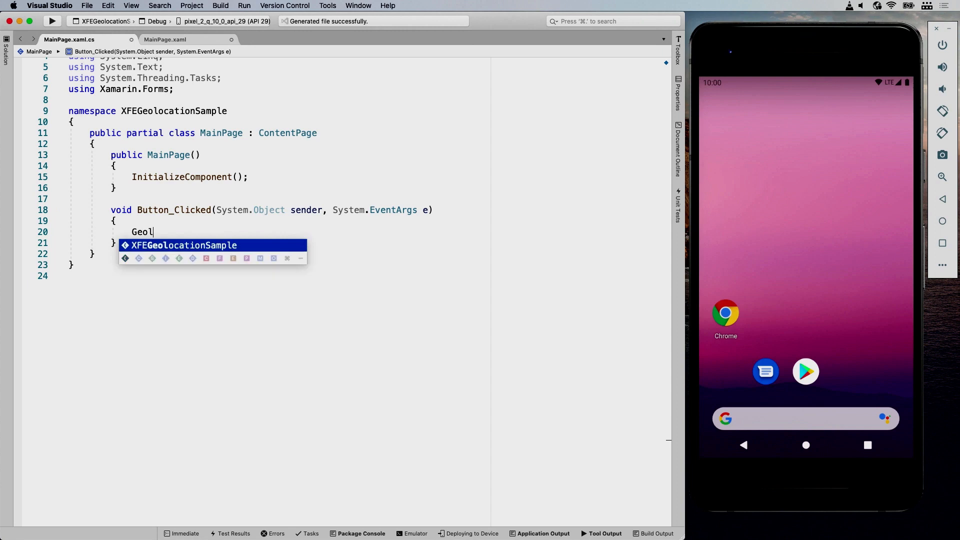
pyautogui.write('ocator')
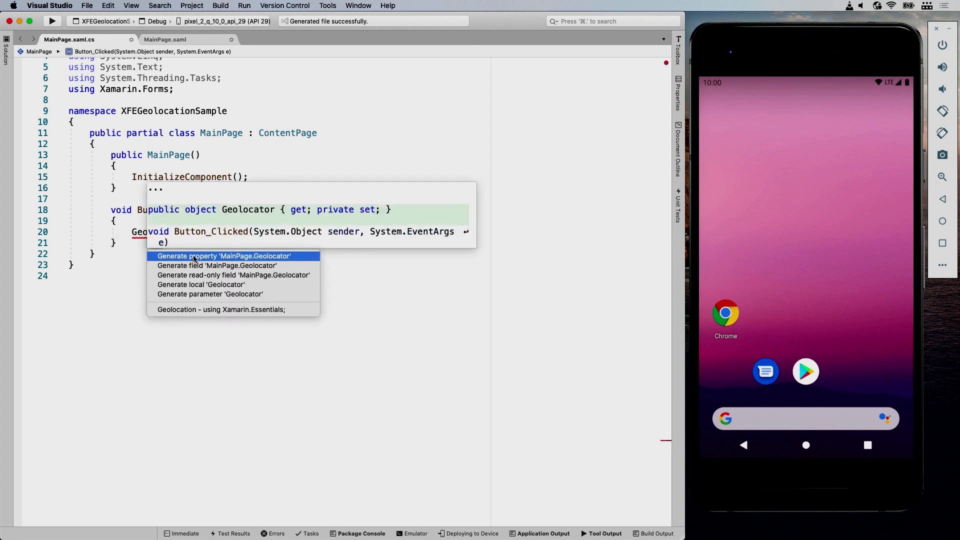
pyautogui.moveTo(220, 309)
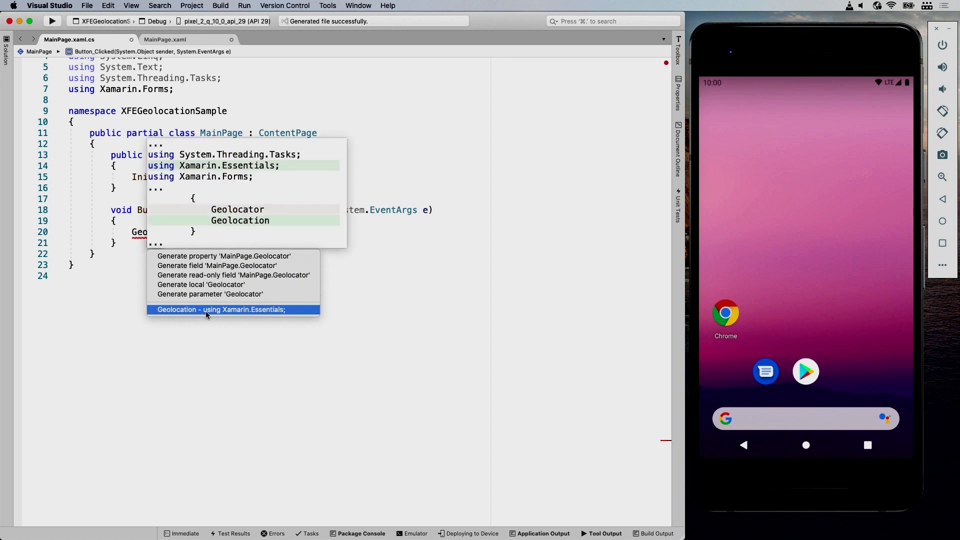
pyautogui.moveTo(282, 309)
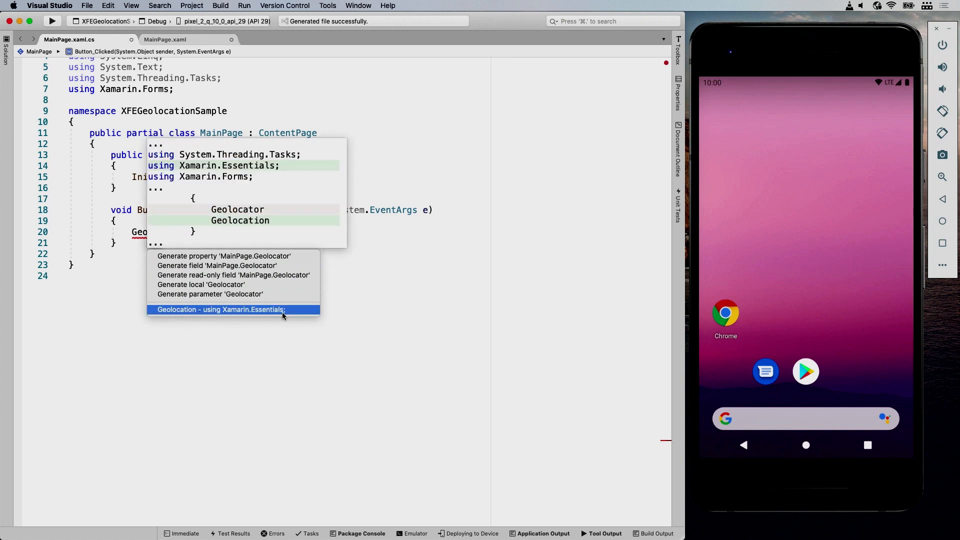
pyautogui.click(220, 309)
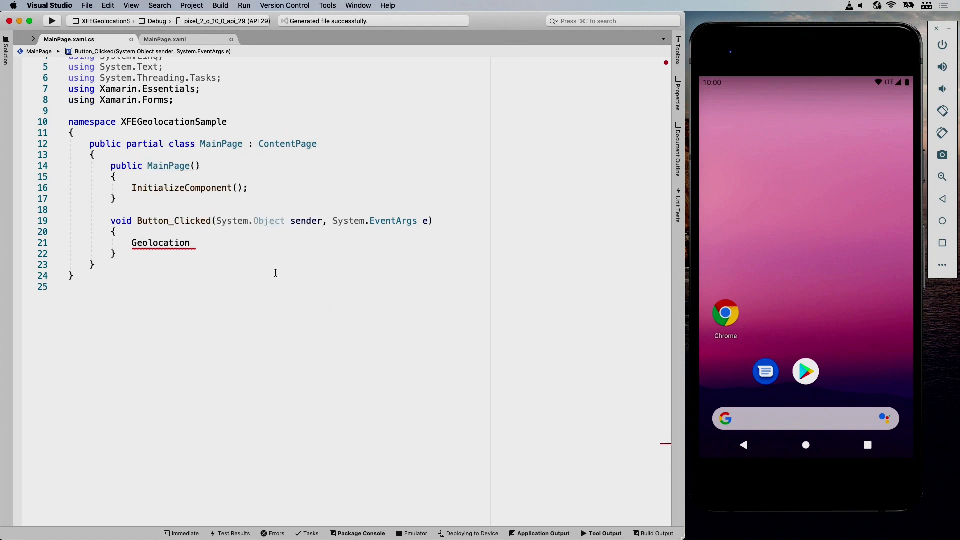
pyautogui.doubleClick(160, 243)
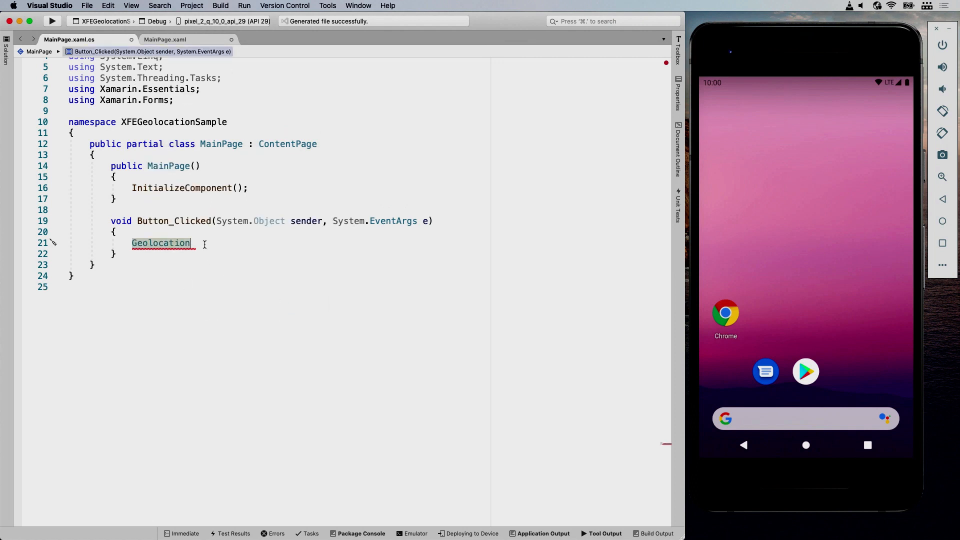
# Make the handler async with 'var result = await Geolocation.GetLocationAsync(' and browse its overloads.
pyautogui.write('.')
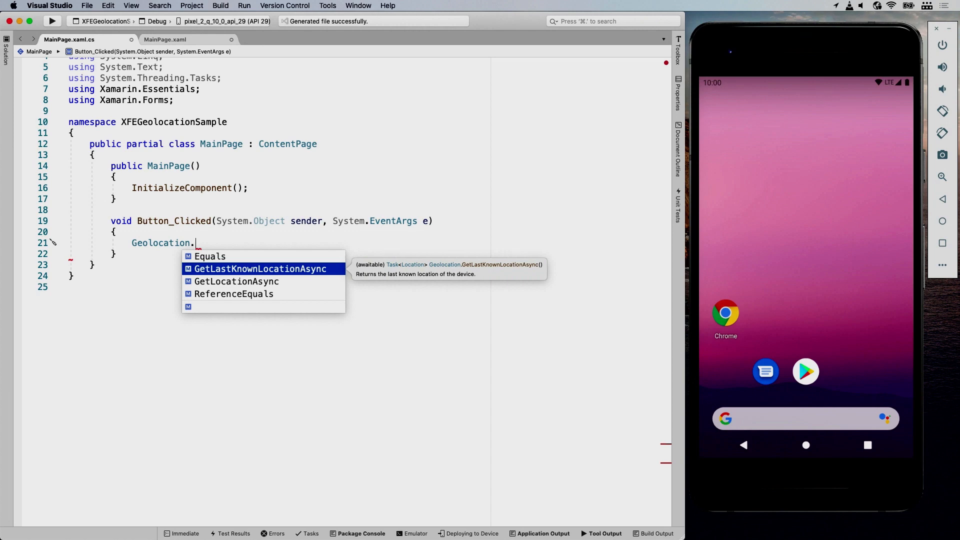
pyautogui.press('Down')
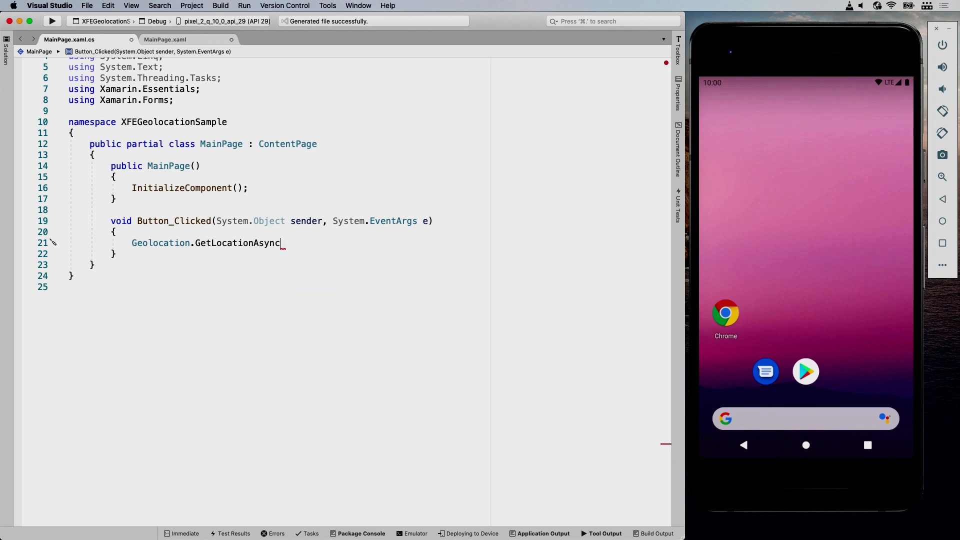
pyautogui.doubleClick(161, 242)
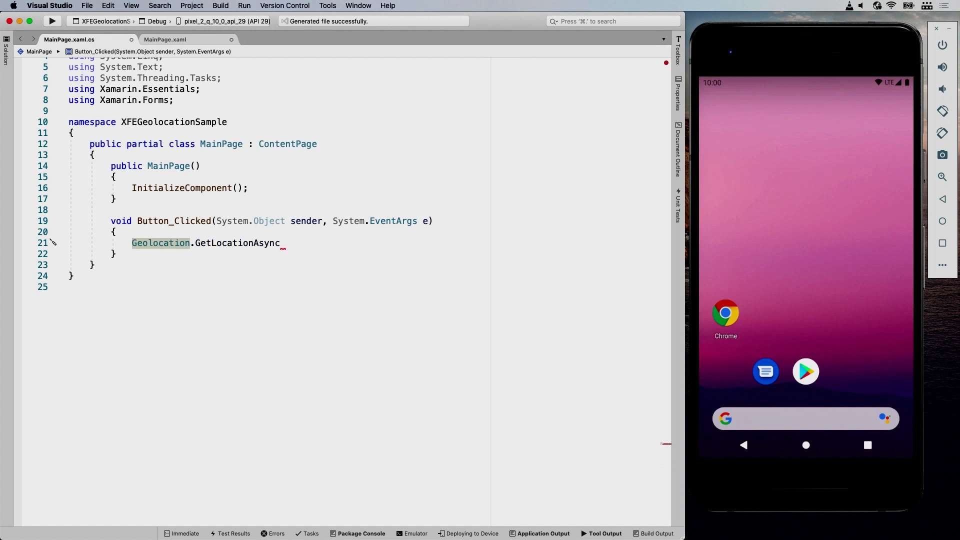
pyautogui.write('var result =')
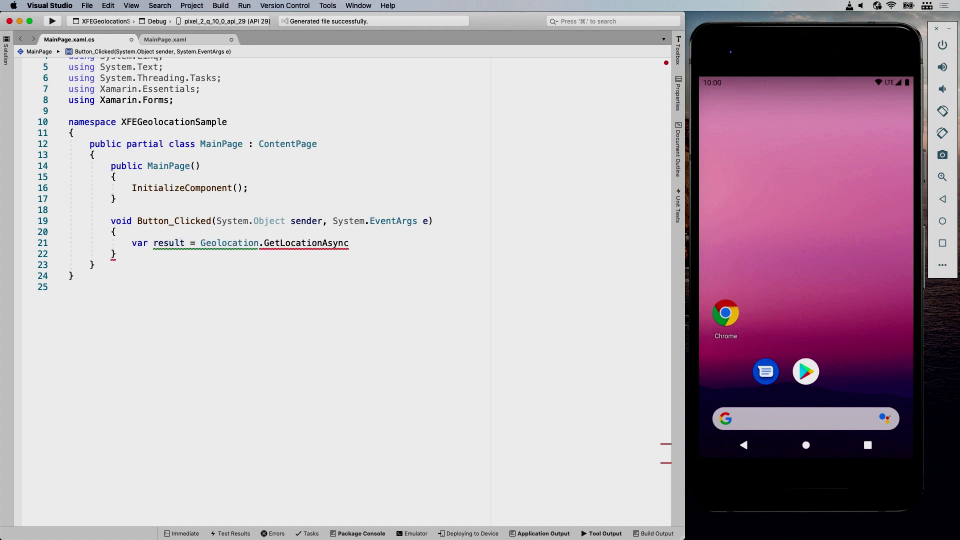
pyautogui.write('await')
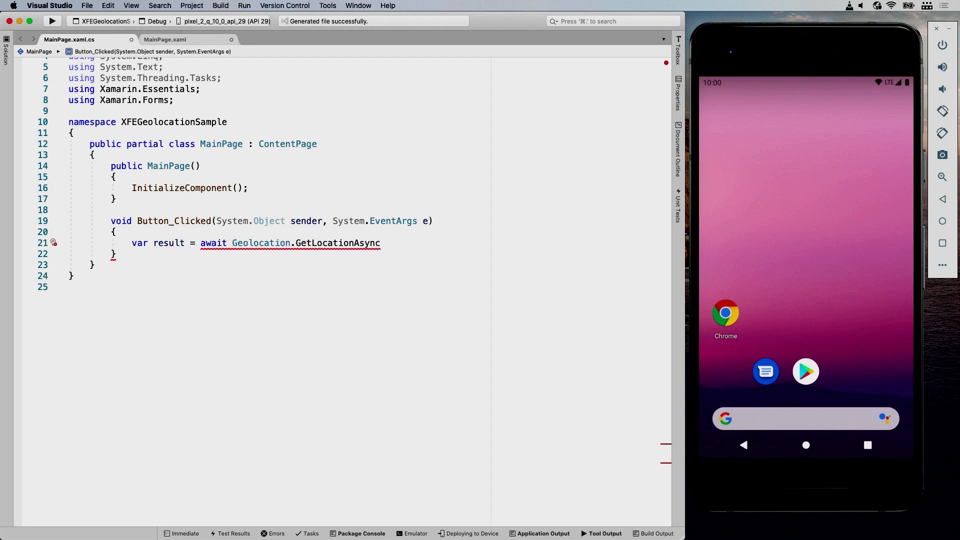
pyautogui.write('async')
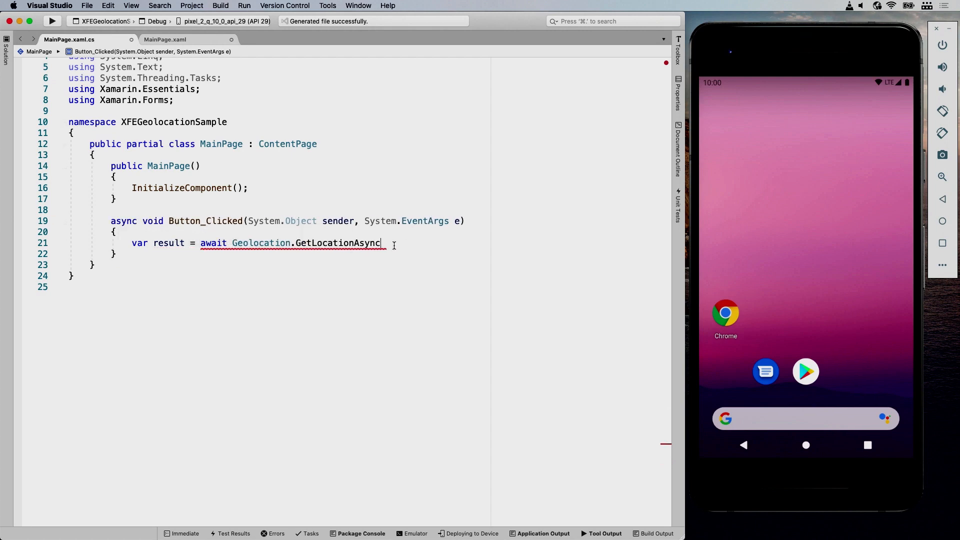
pyautogui.write('(')
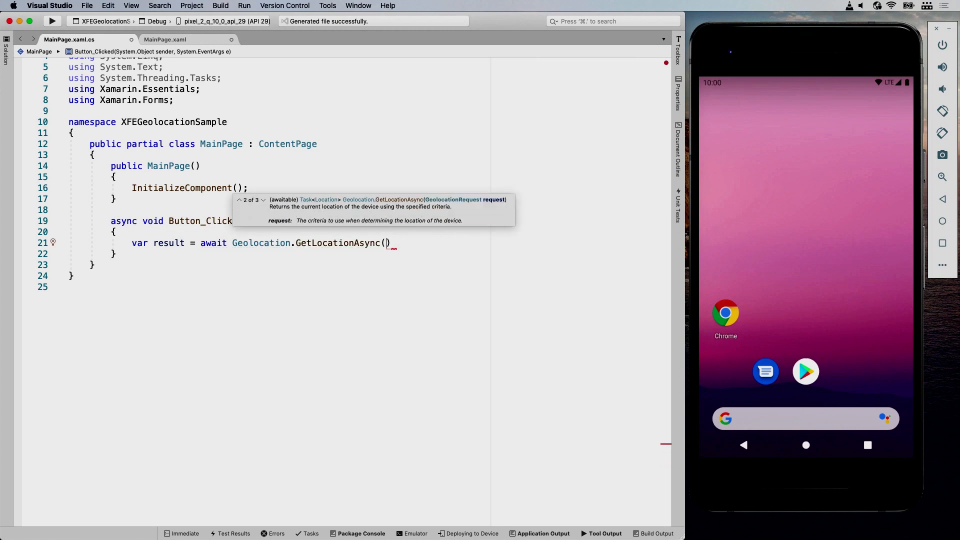
pyautogui.moveTo(427, 188)
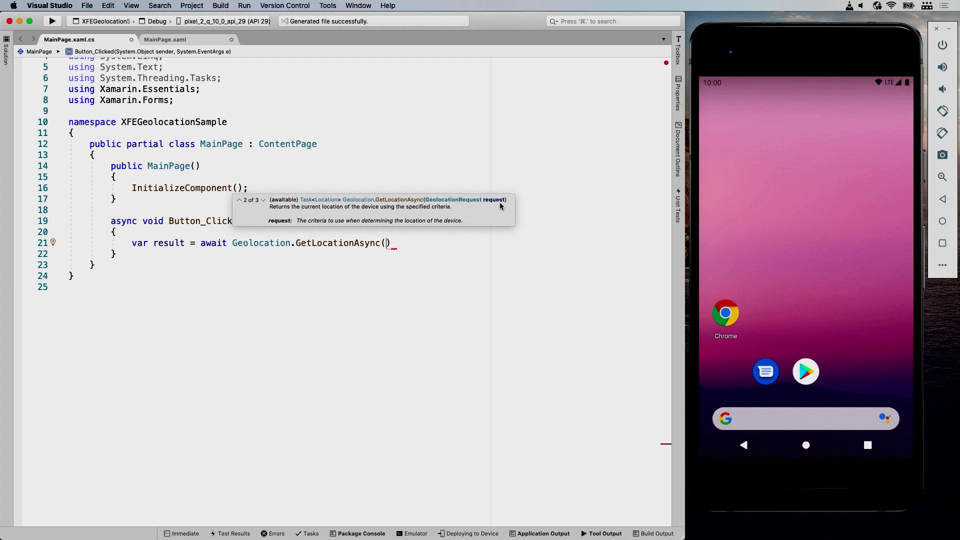
pyautogui.click(263, 200)
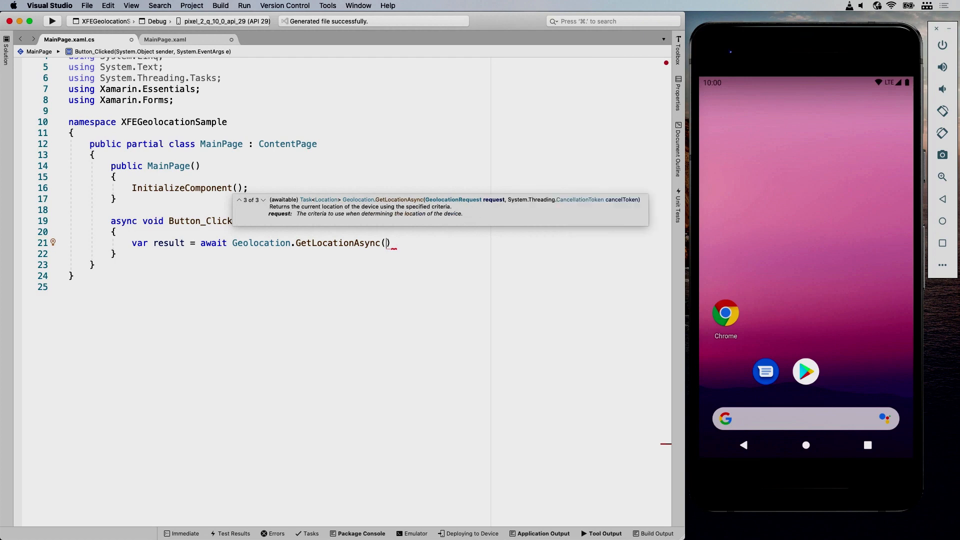
pyautogui.moveTo(537, 201)
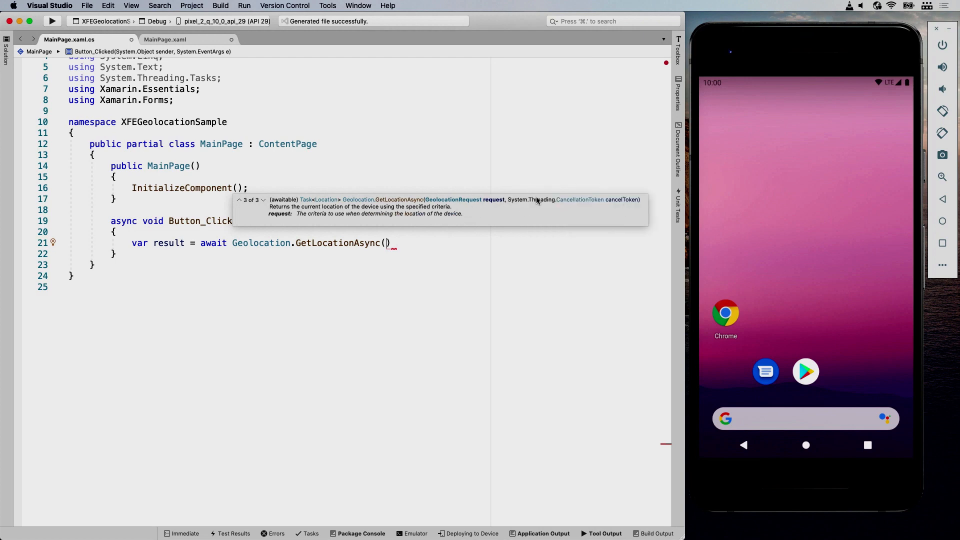
pyautogui.moveTo(490, 190)
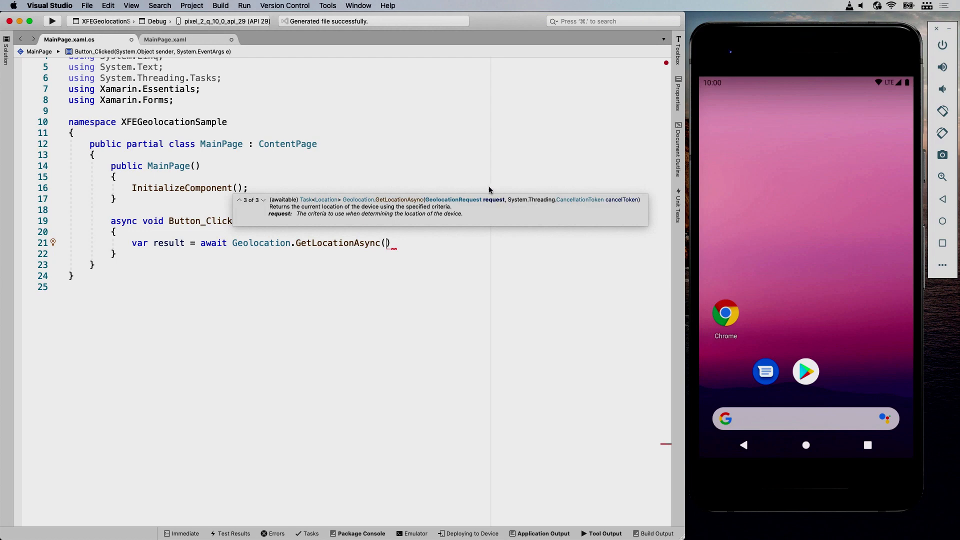
pyautogui.moveTo(489, 231)
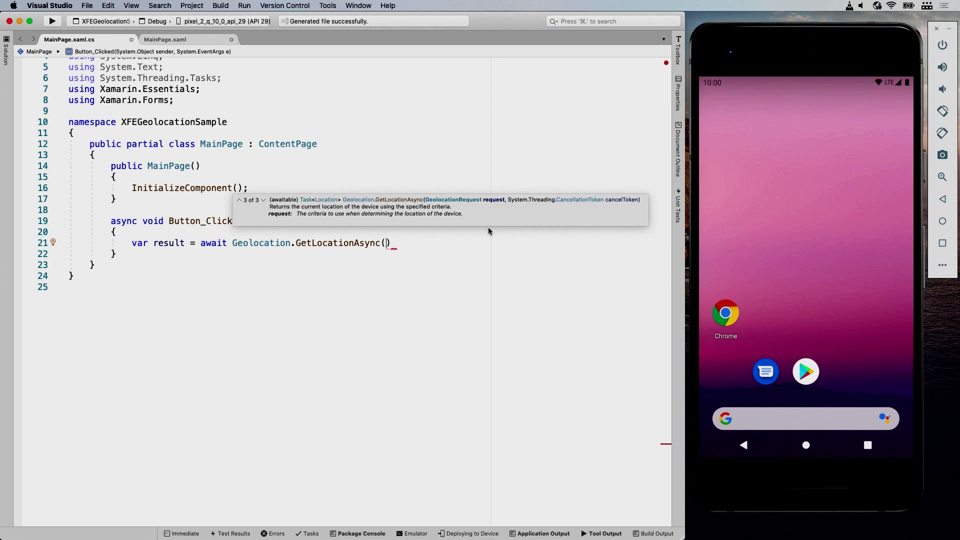
# Pass new GeolocationRequest(GeolocationAccuracy.Default, TimeSpan.FromMinutes(1)) to GetLocationAsync.
pyautogui.write('new GeolocationRequest(')
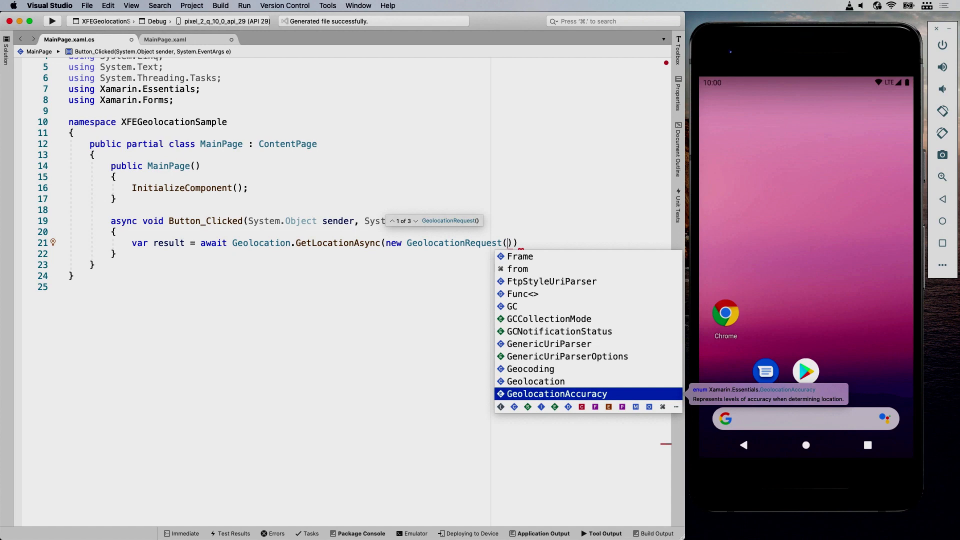
pyautogui.write('GeolocationAccuracy.Default,')
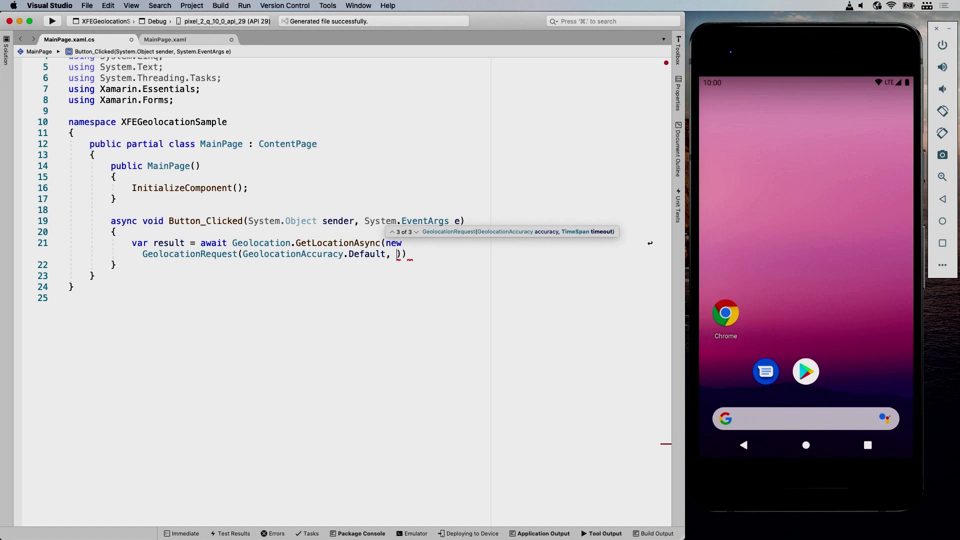
pyautogui.write('TimeSpan.FromMinutes(1')
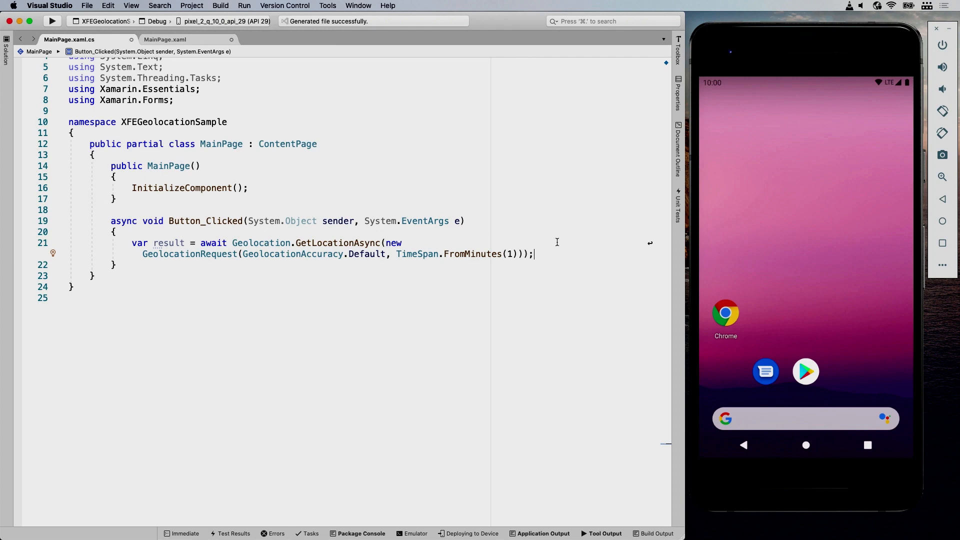
# Start 'resultLocation.Text = result.' and browse the Location members in IntelliSense.
pyautogui.write('resultLocation.')
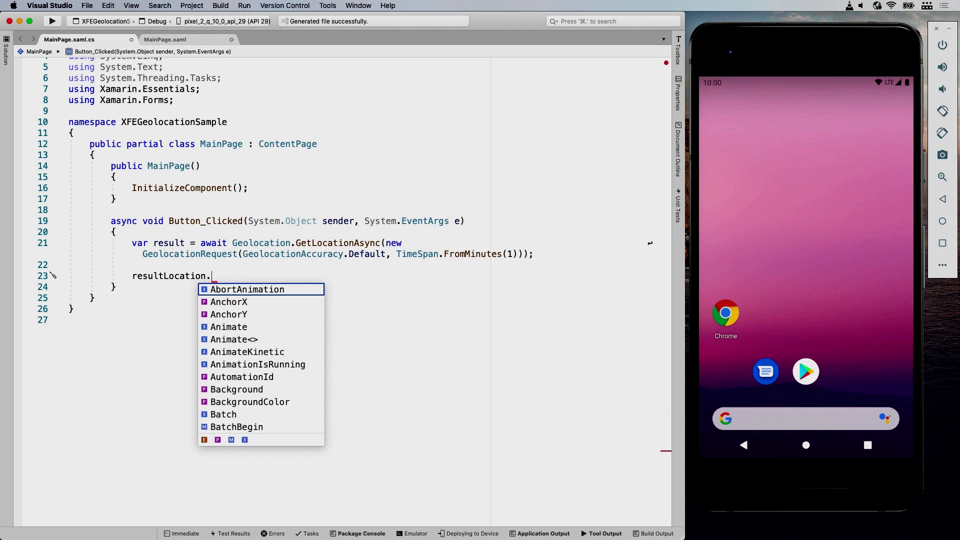
pyautogui.write('Text =')
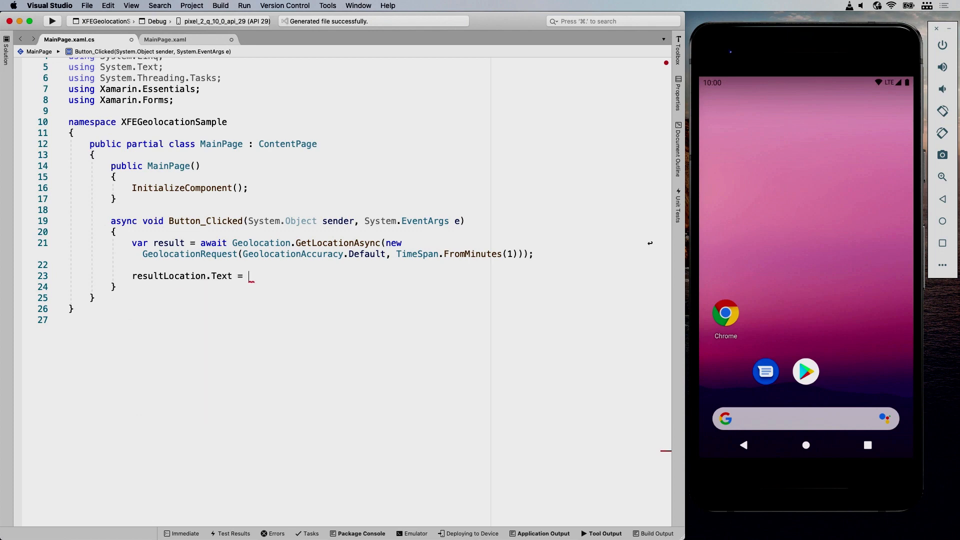
pyautogui.write('result.')
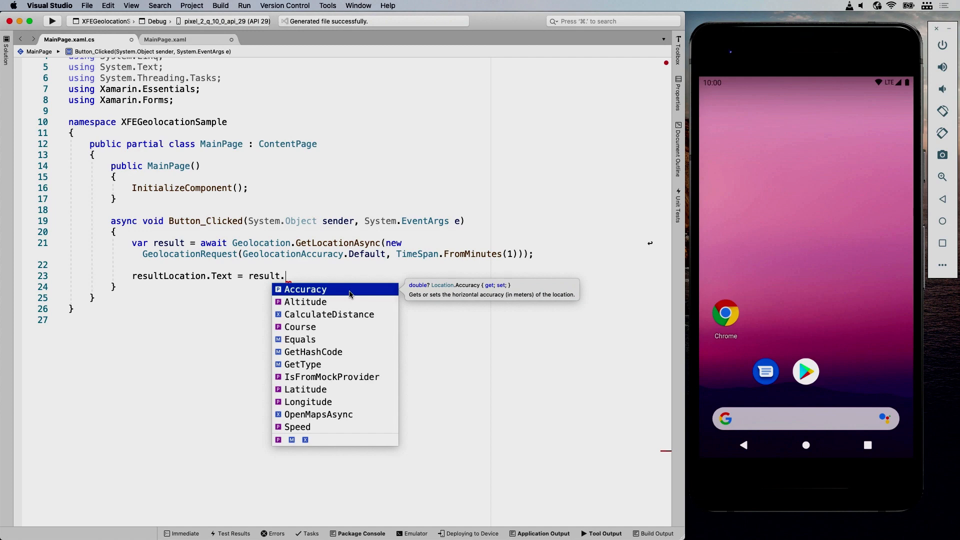
pyautogui.press('Down')
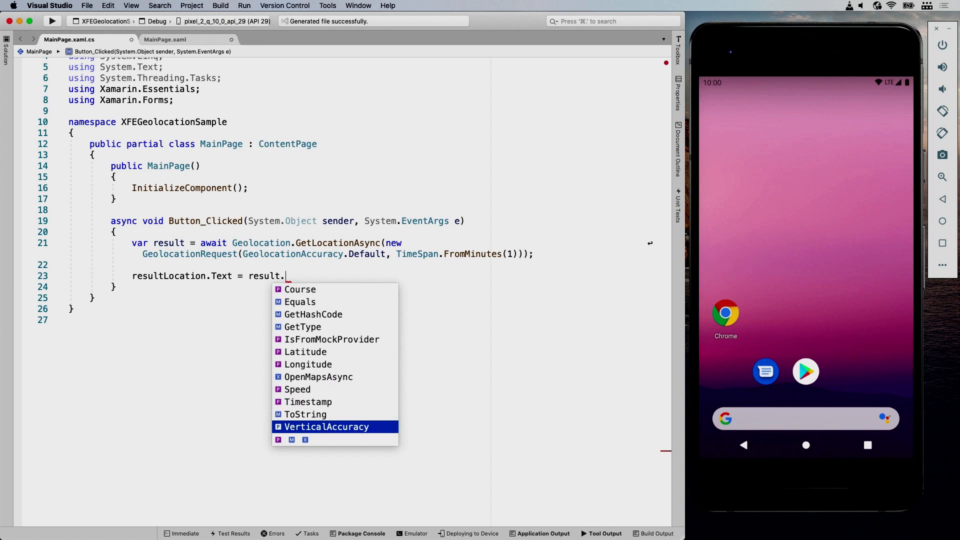
pyautogui.press('Up')
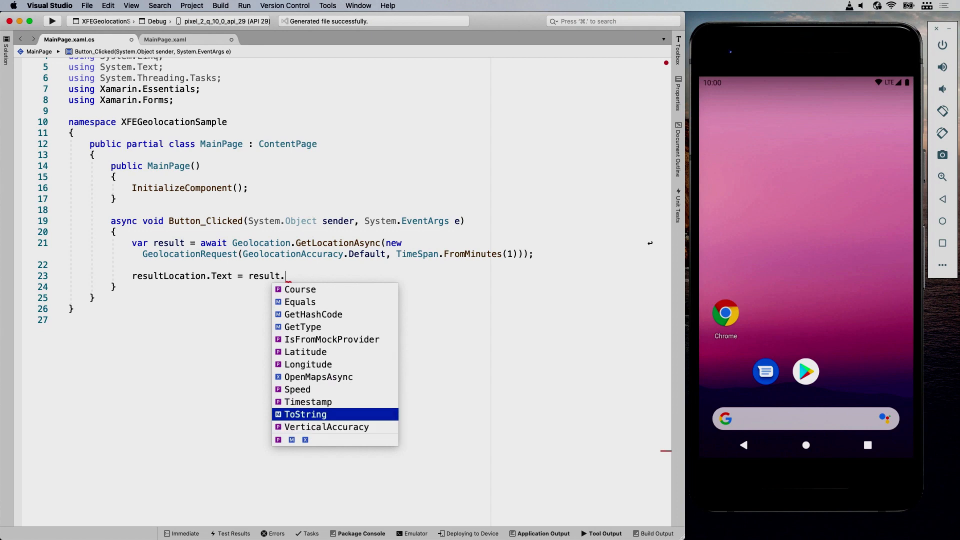
pyautogui.moveTo(318, 377)
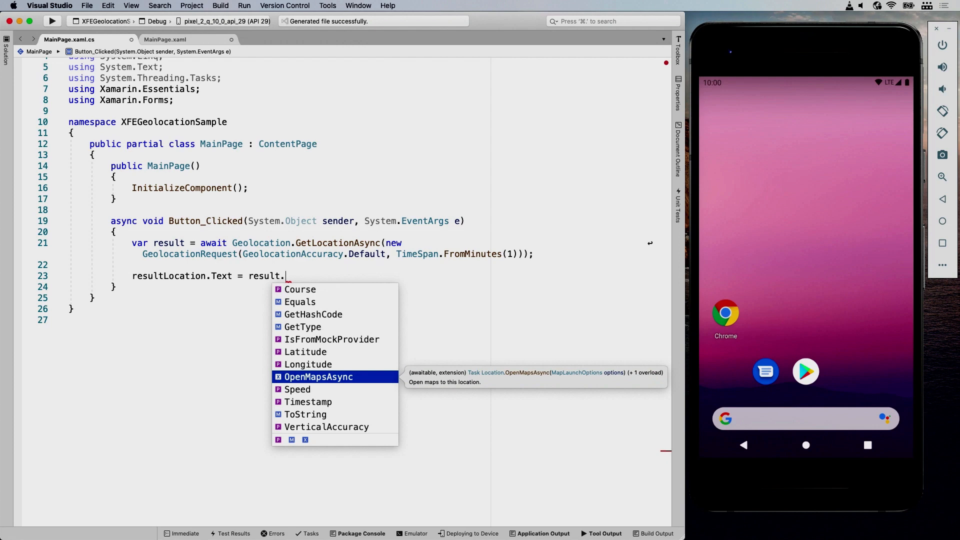
pyautogui.press('Up')
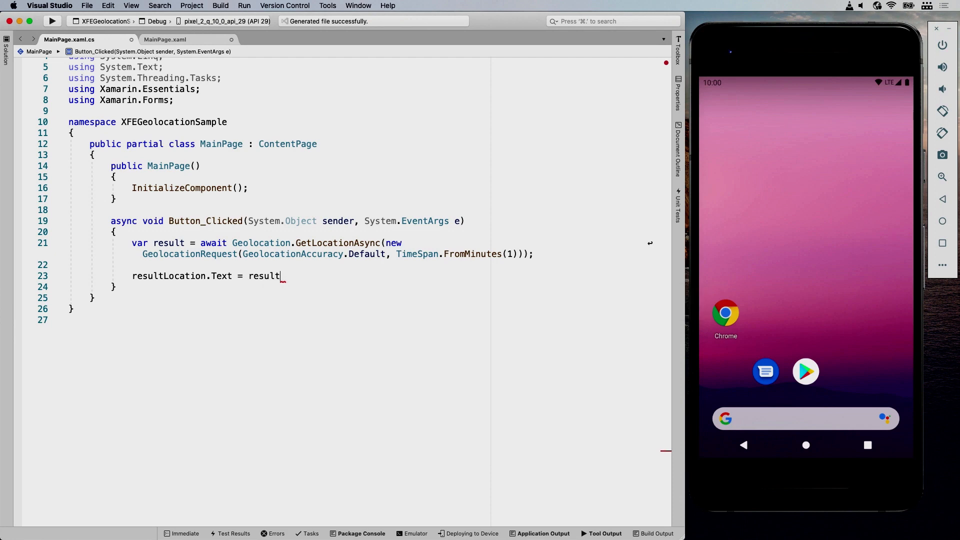
# Set resultLocation.Text to $"lat: {result.Latitude}, lng: {result.Longitude}" and run the app.
pyautogui.write('$""')
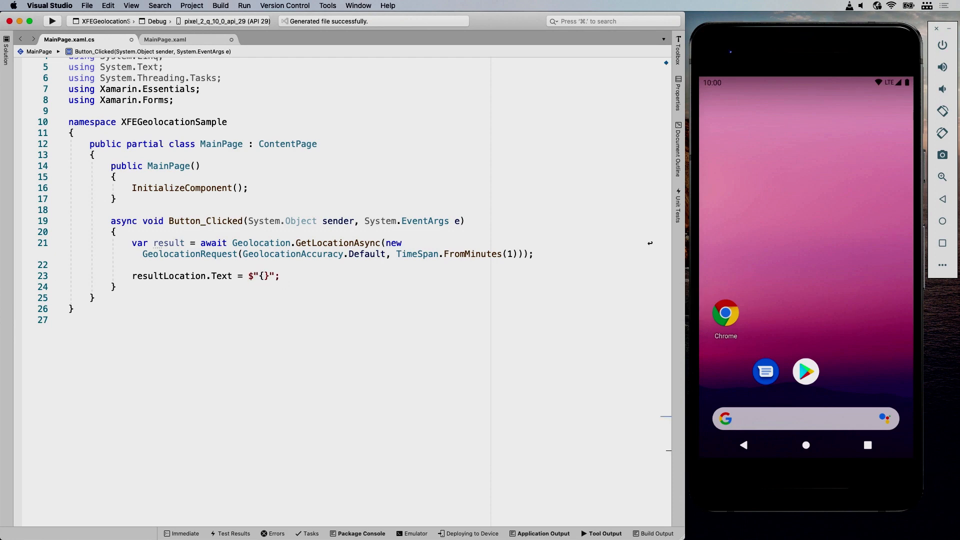
pyautogui.write(',')
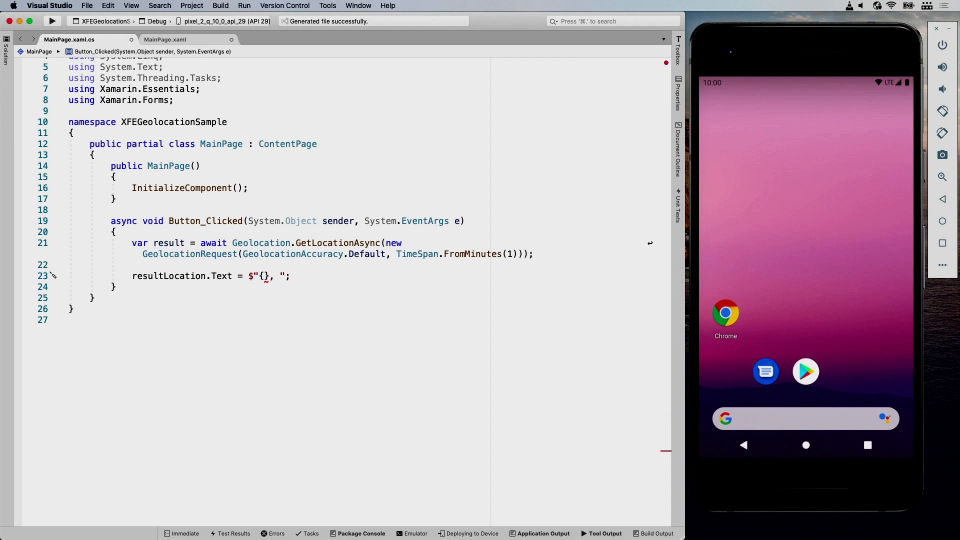
pyautogui.write('long{}')
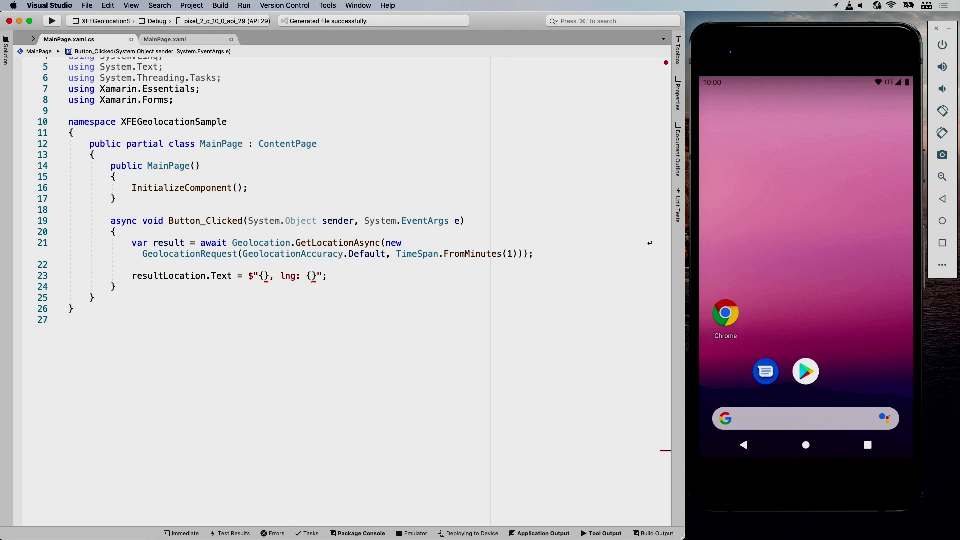
pyautogui.write('lat:')
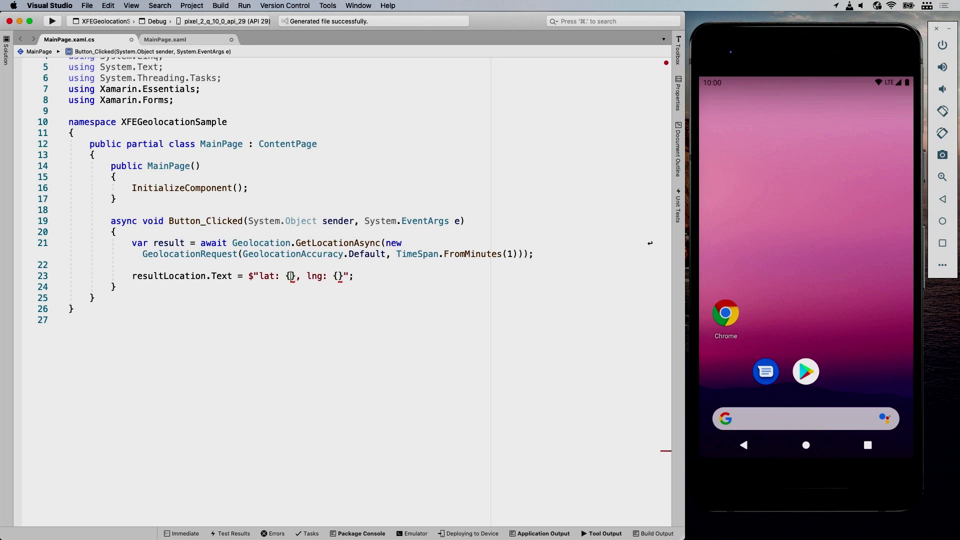
pyautogui.write('result.Latitude')
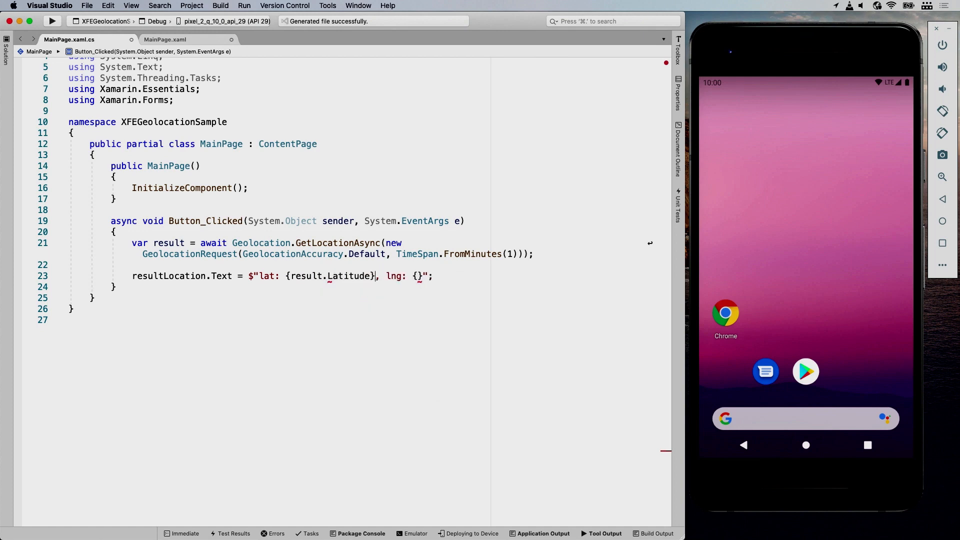
pyautogui.write('result.Longitude')
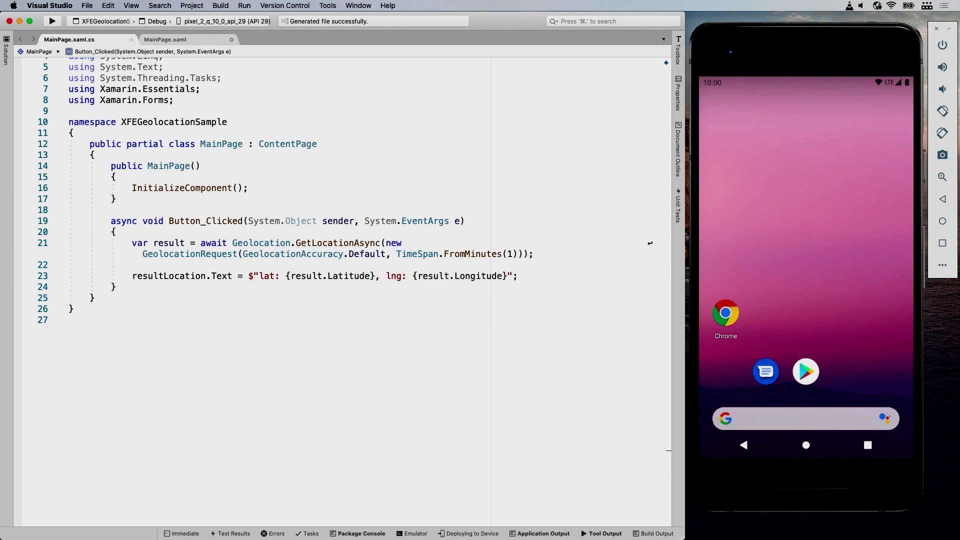
pyautogui.doubleClick(478, 276)
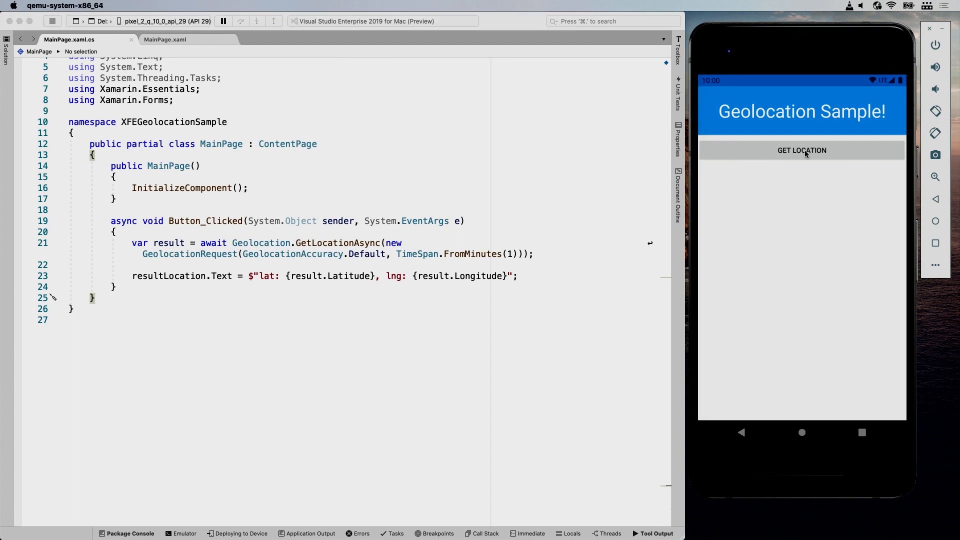
# Tap GET LOCATION in the emulator to display lat 47.63692, lng -122.14302.
pyautogui.click(801, 150)
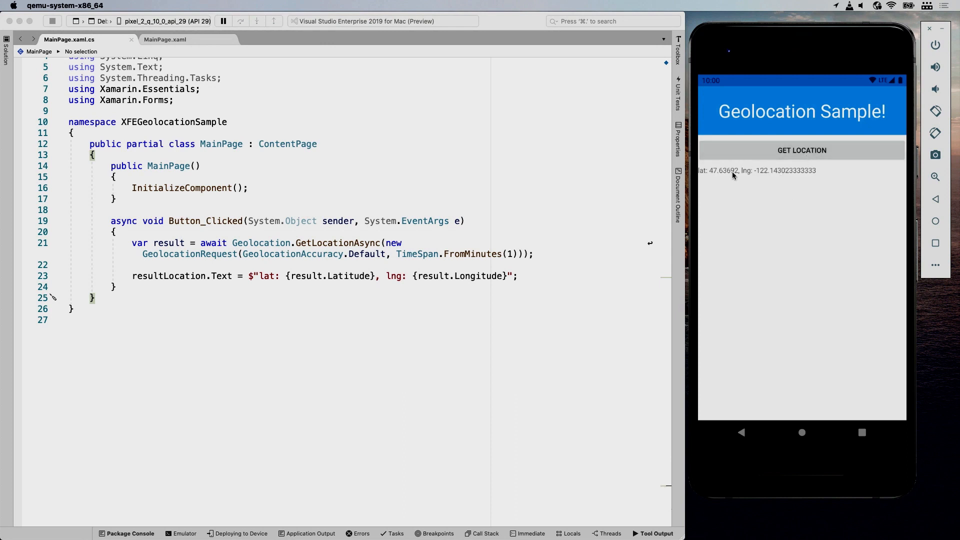
pyautogui.moveTo(703, 176)
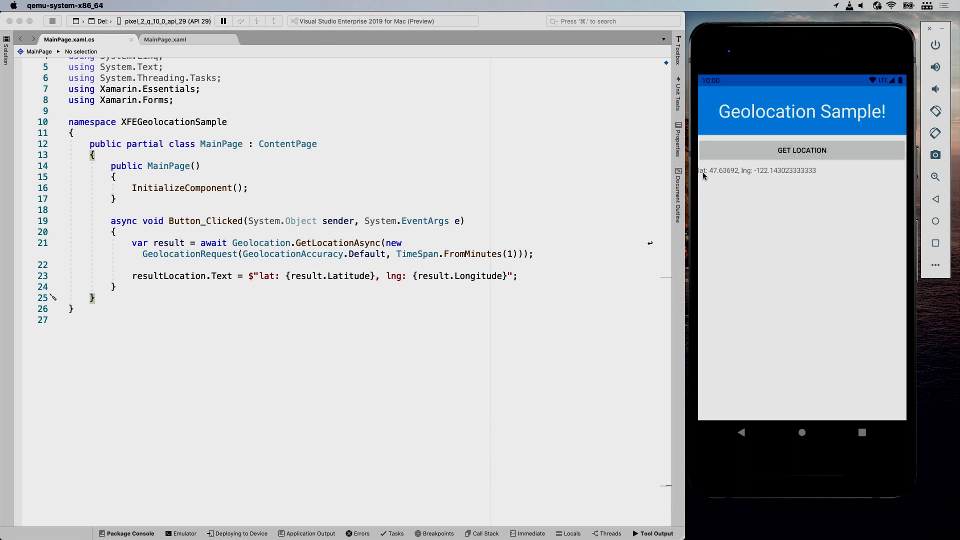
pyautogui.moveTo(755, 196)
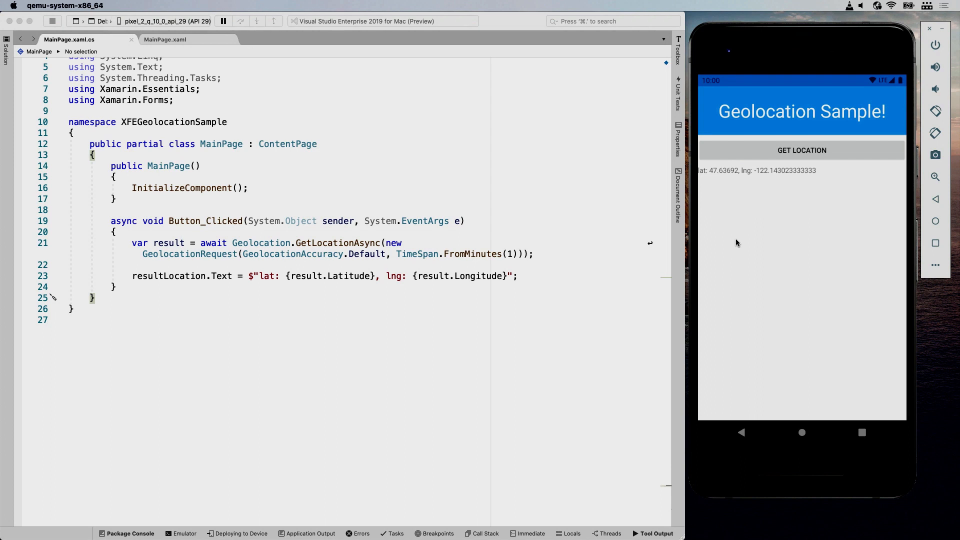
pyautogui.moveTo(778, 270)
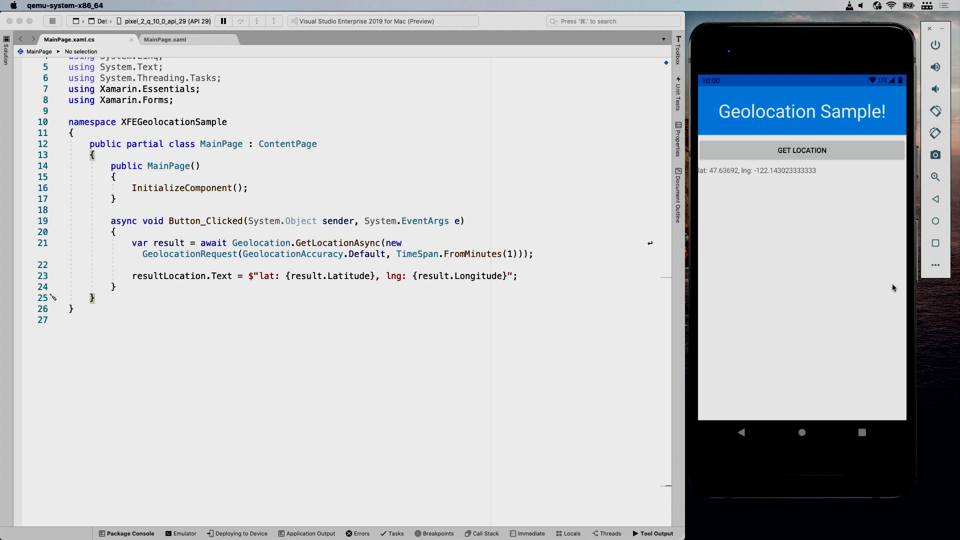
pyautogui.moveTo(935, 274)
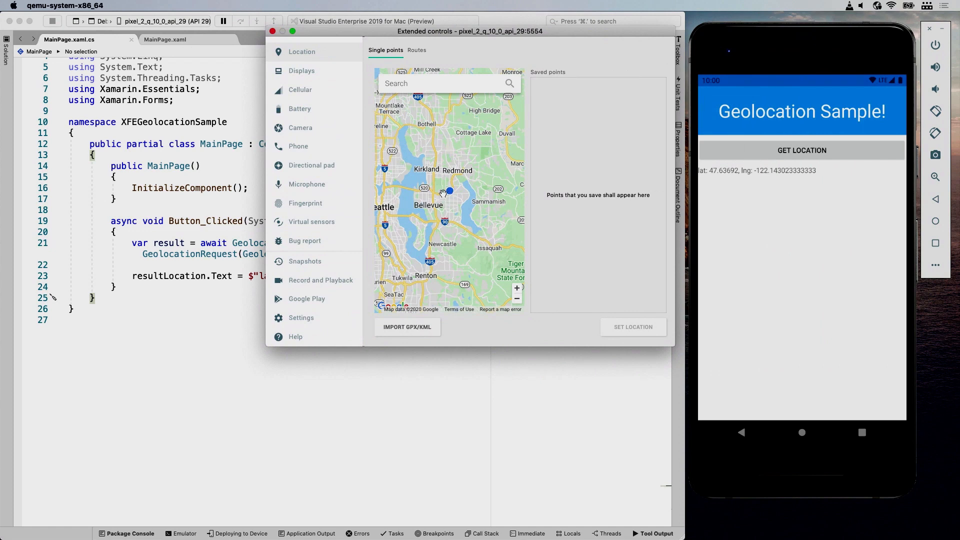
pyautogui.moveTo(450, 182)
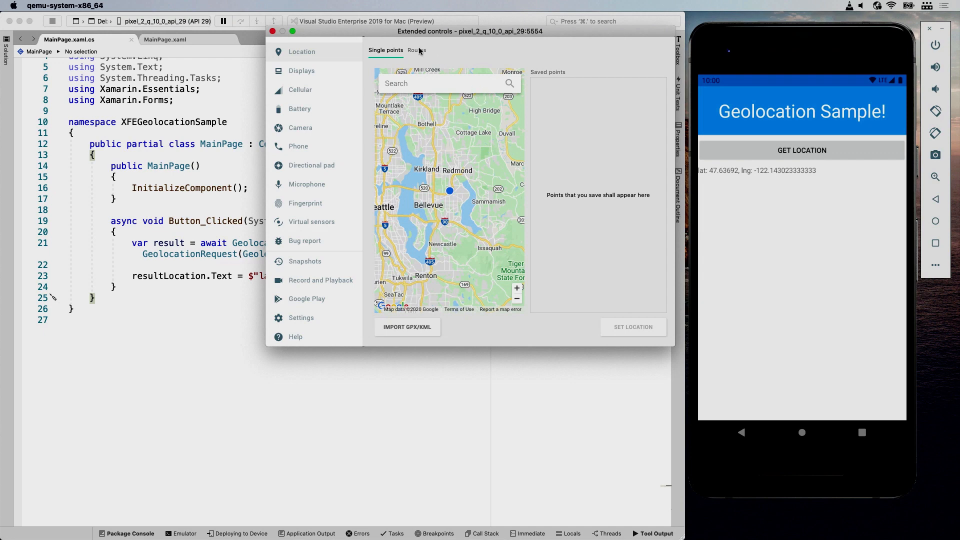
# Search the emulator map for Amsterdam, set it as device location, and get lat 52.36757, lng 4.90418 in the app.
pyautogui.click(441, 83)
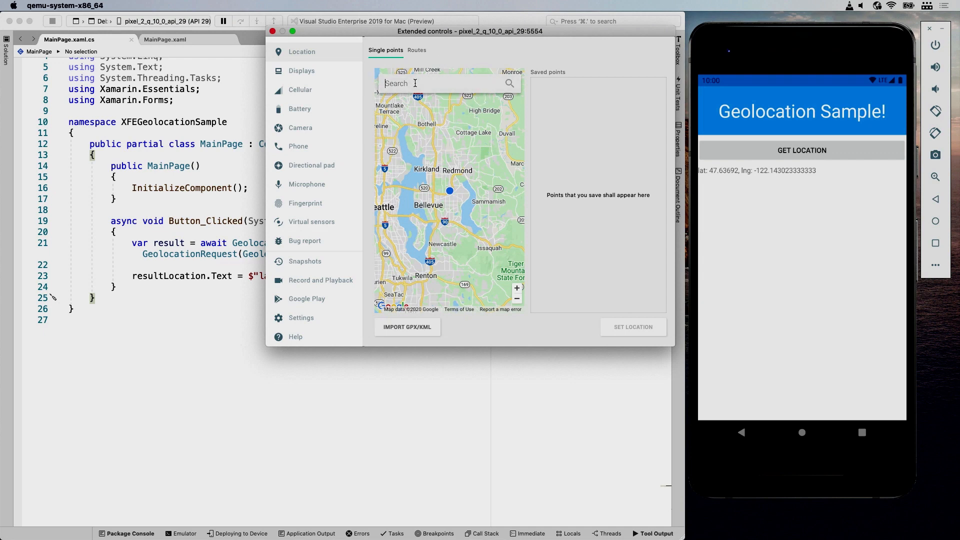
pyautogui.write('Amster')
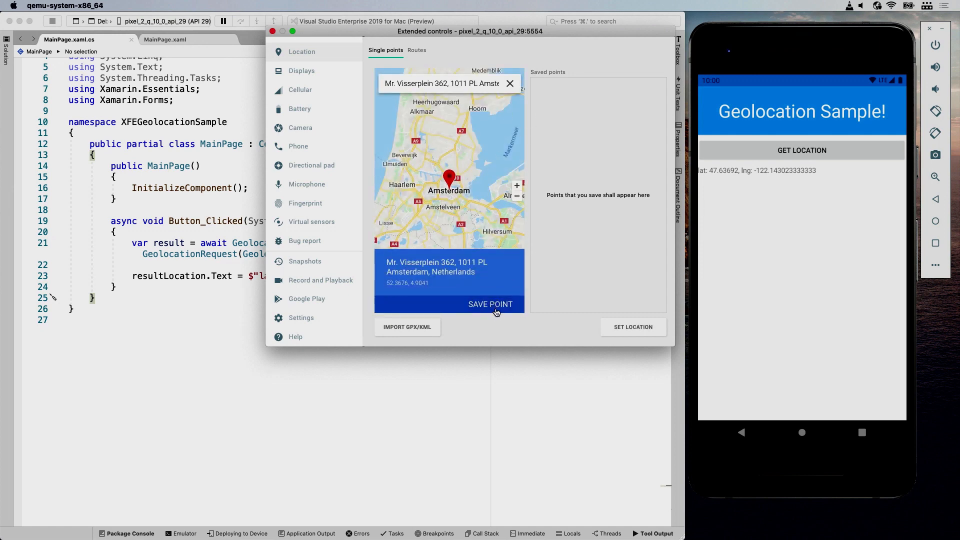
pyautogui.moveTo(635, 327)
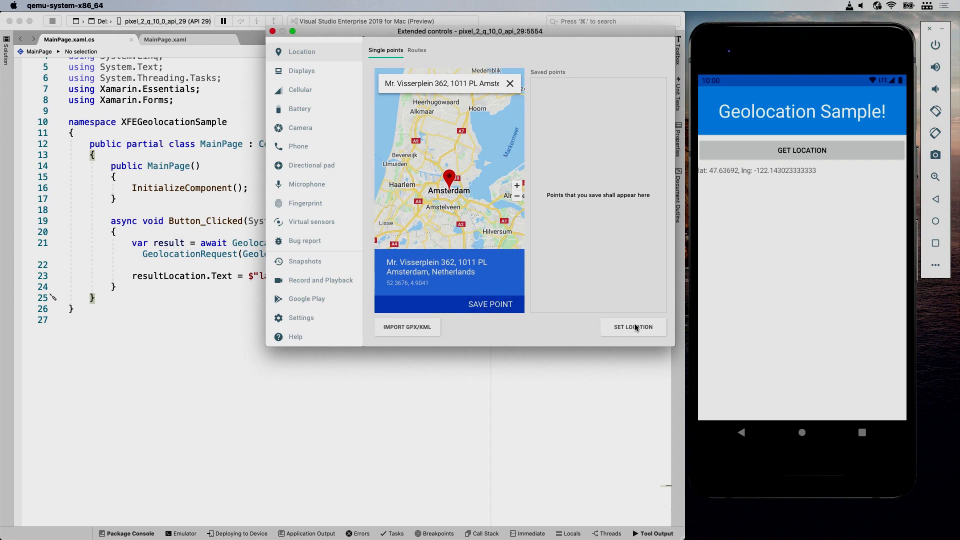
pyautogui.click(632, 326)
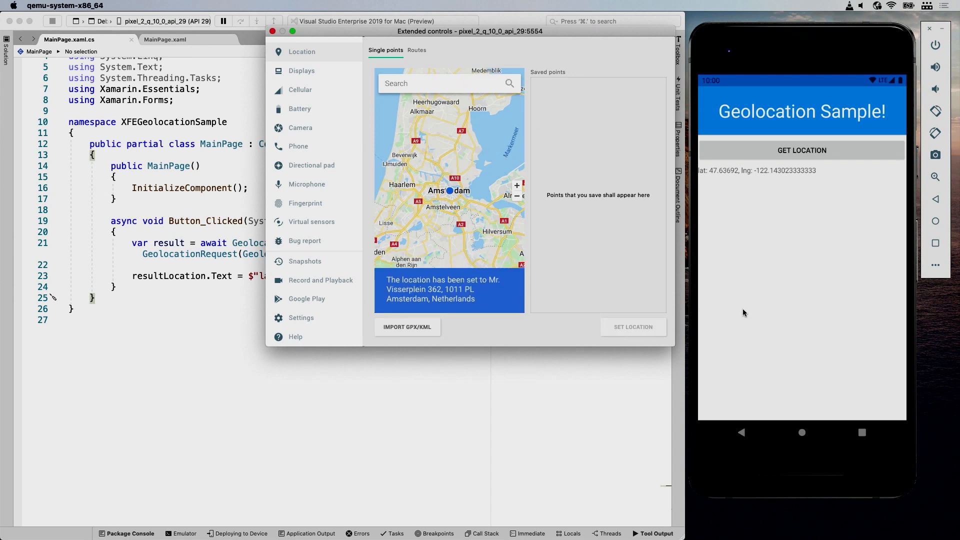
pyautogui.click(801, 150)
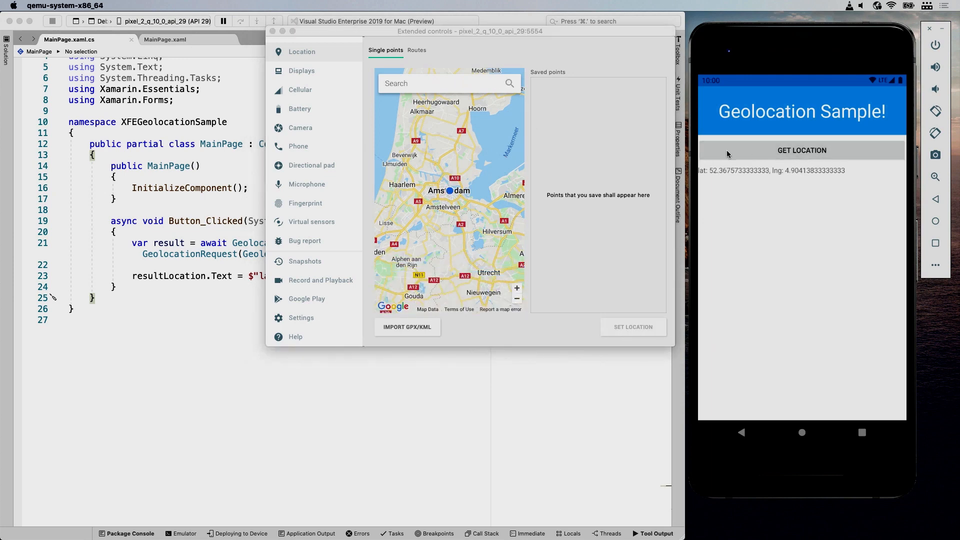
pyautogui.moveTo(651, 188)
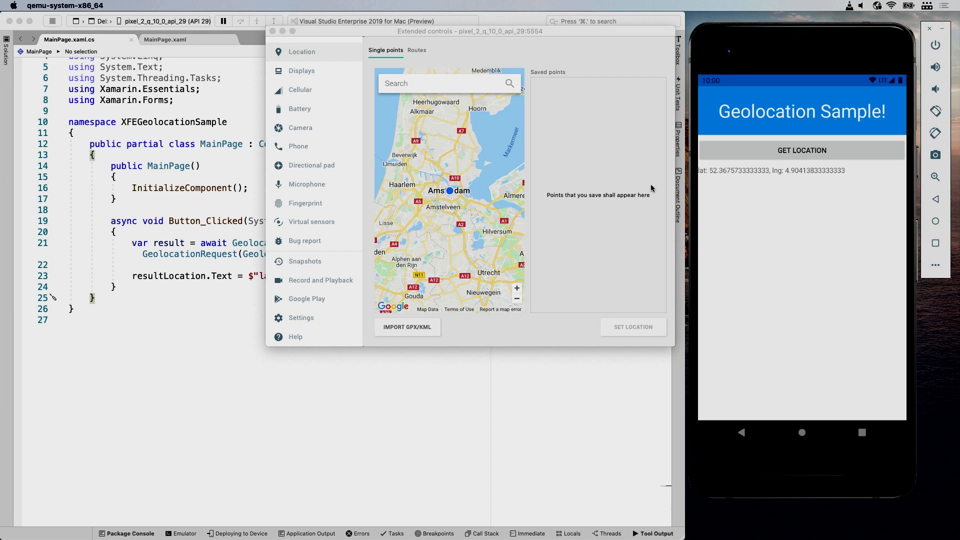
pyautogui.moveTo(569, 204)
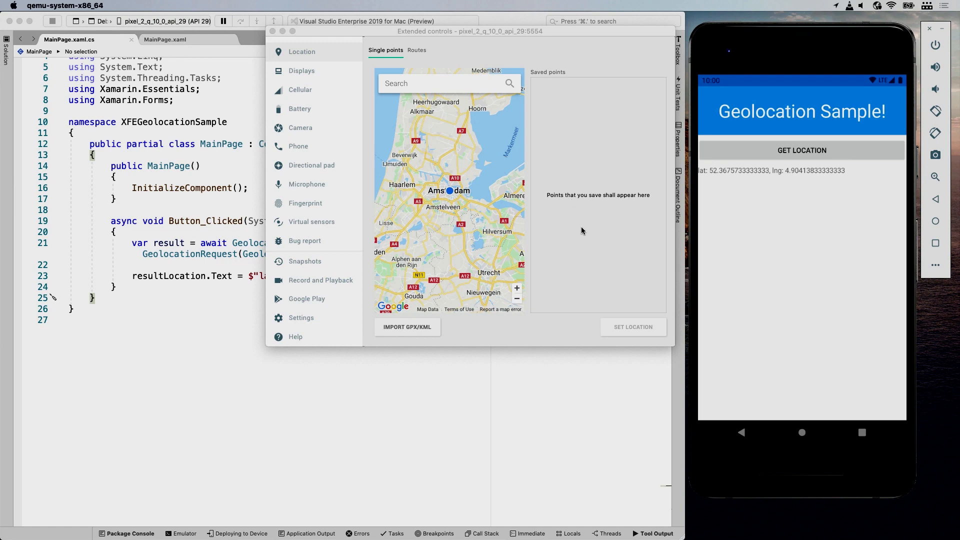
pyautogui.moveTo(442, 152)
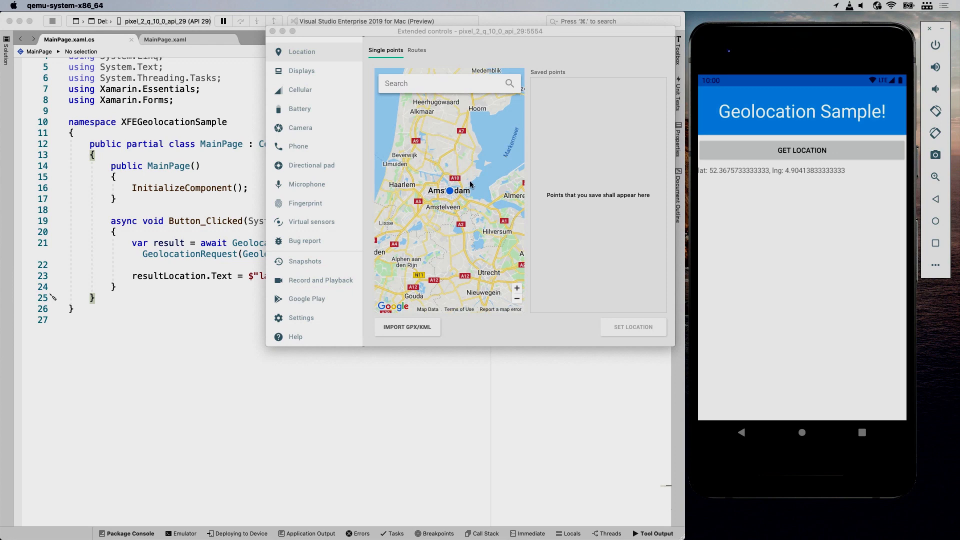
pyautogui.moveTo(562, 119)
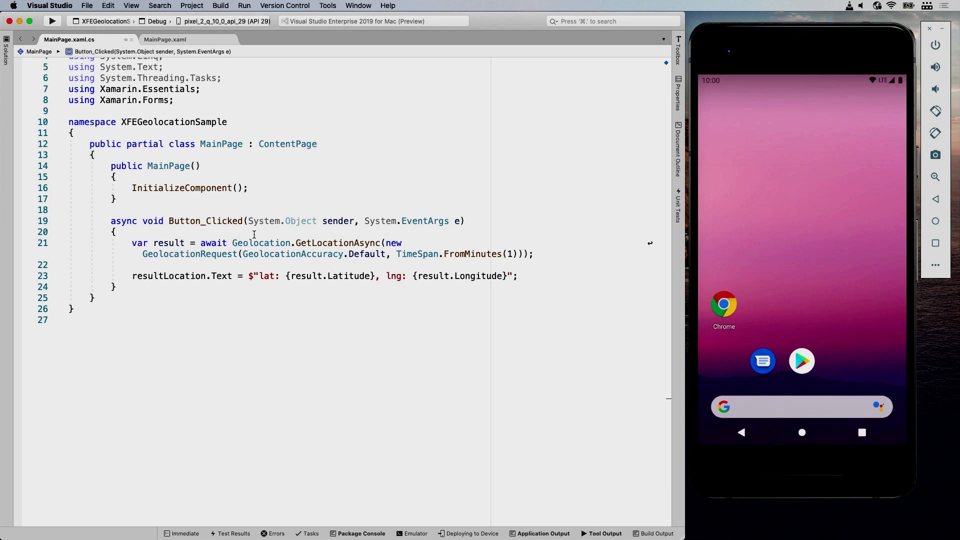
# In MainPage.xaml, relabel the duplicated second button with a Stop Getting Location text.
pyautogui.click(164, 39)
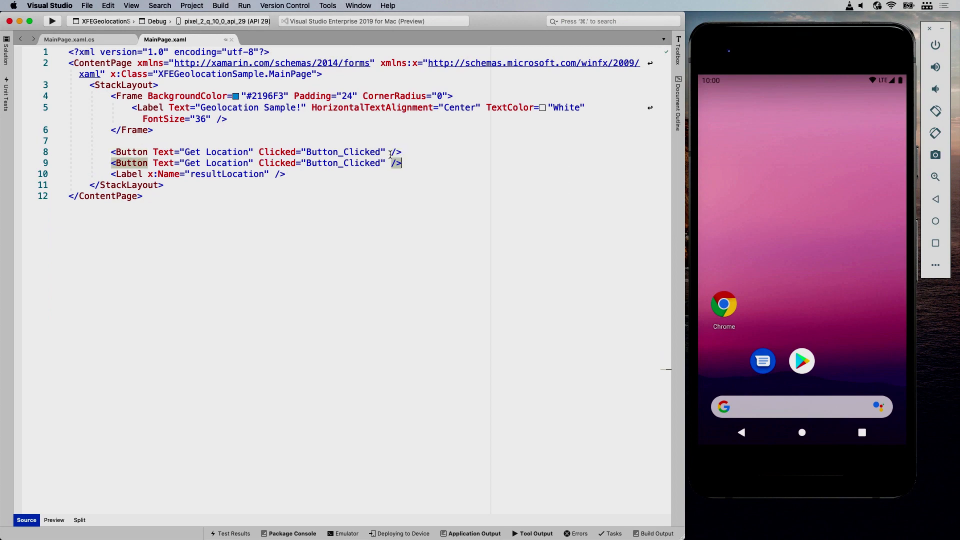
pyautogui.doubleClick(217, 163)
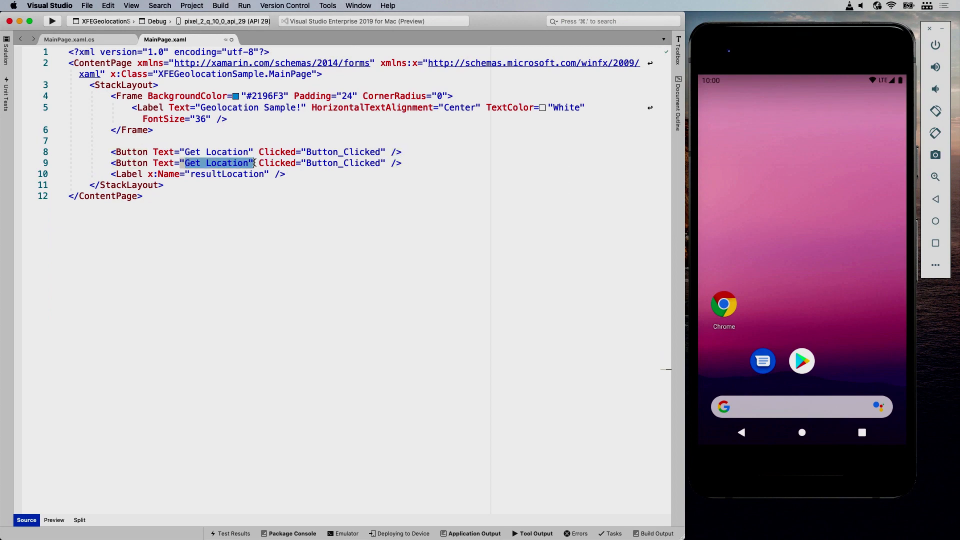
pyautogui.write('Stop G')
pyautogui.write('bool')
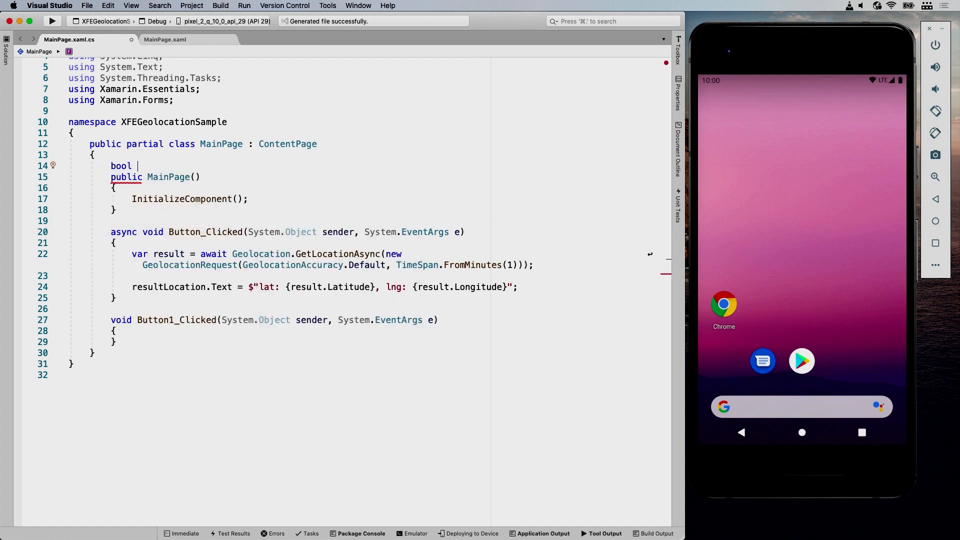
# Declare bool isGettingLocation, set it true in Button_Clicked, and wrap the lookup in while(isGettingLocation).
pyautogui.write('isGettingLoc')
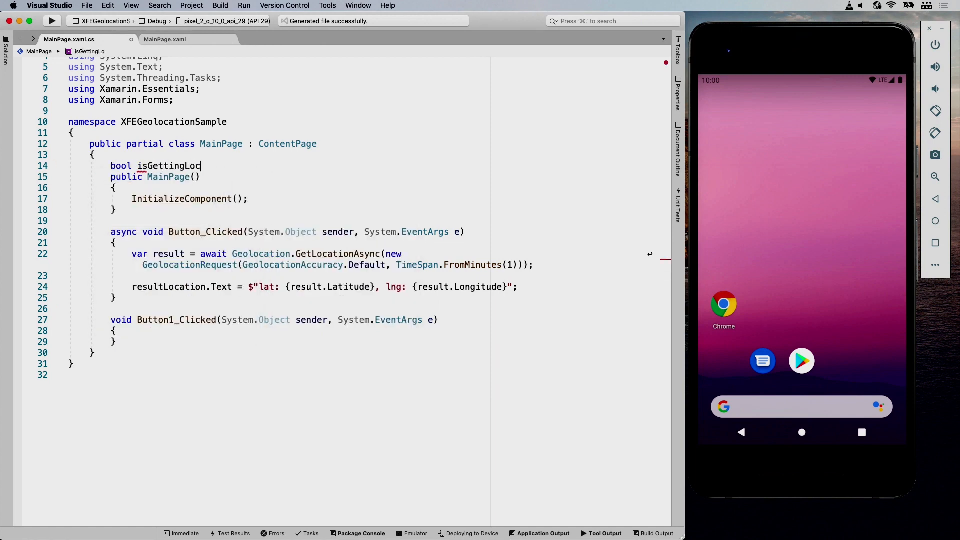
pyautogui.write('ation;')
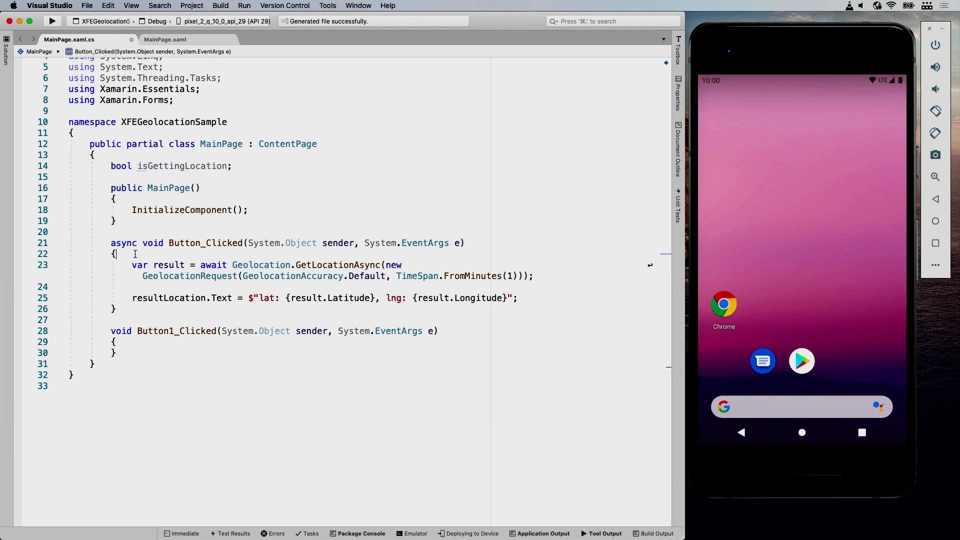
pyautogui.write('isGettingLocation =')
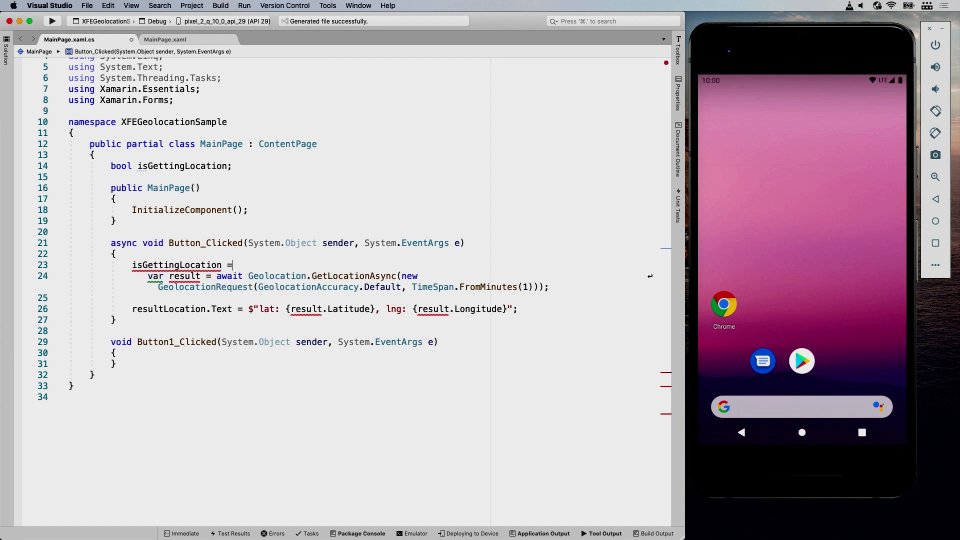
pyautogui.write('true;')
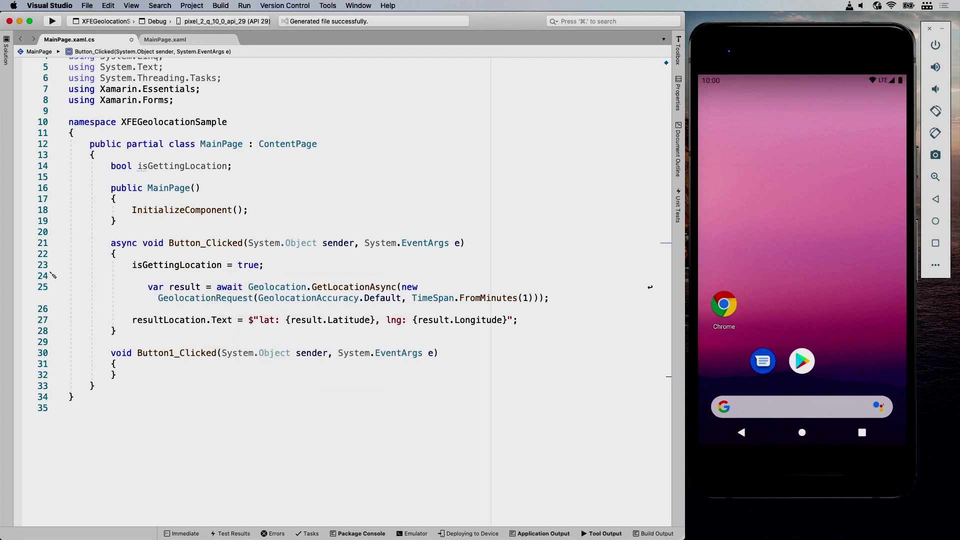
pyautogui.write('while ()')
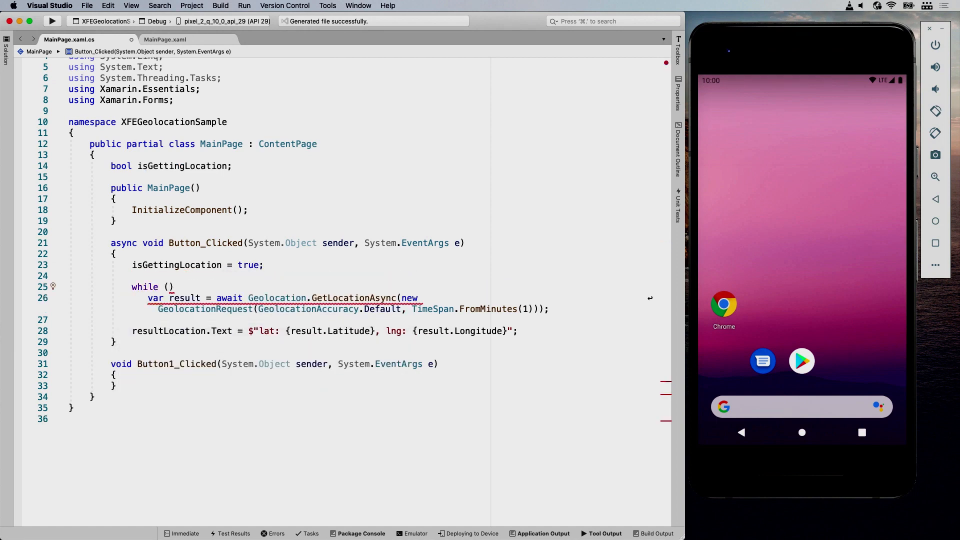
pyautogui.write('isGettingLocation')
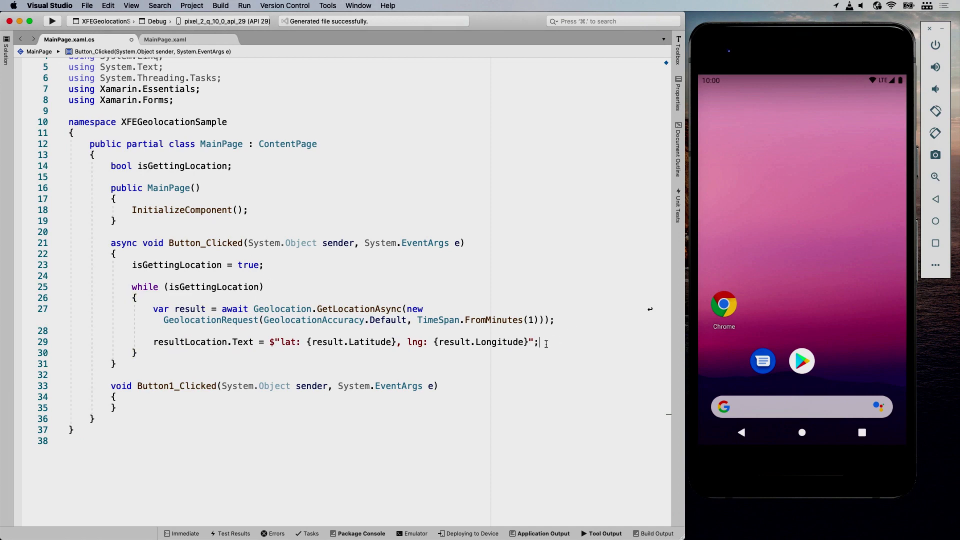
# Add await Task.Delay(1000), append coordinates with Environment.NewLine, and set isGettingLocation = false in Button1_Clicked.
pyautogui.write('await Task.Delay(')
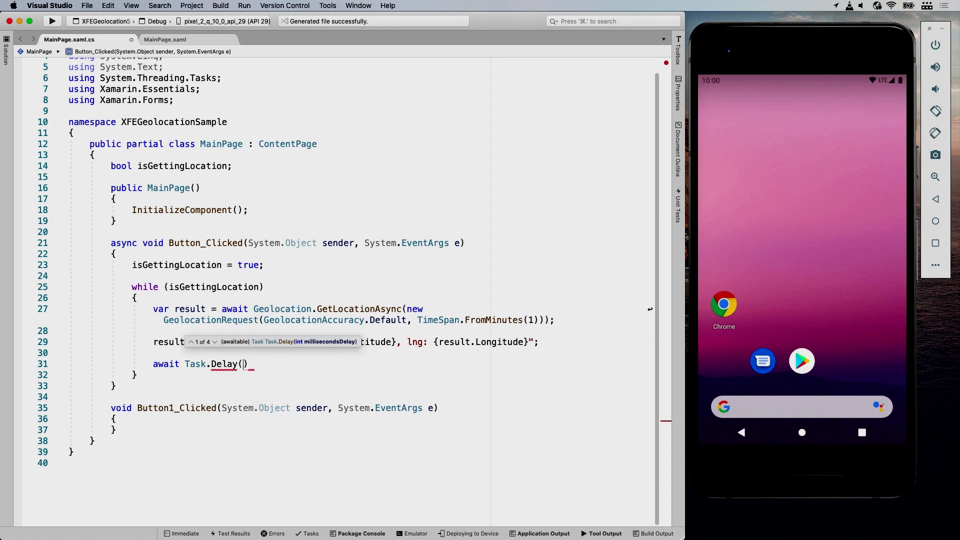
pyautogui.write('1000')
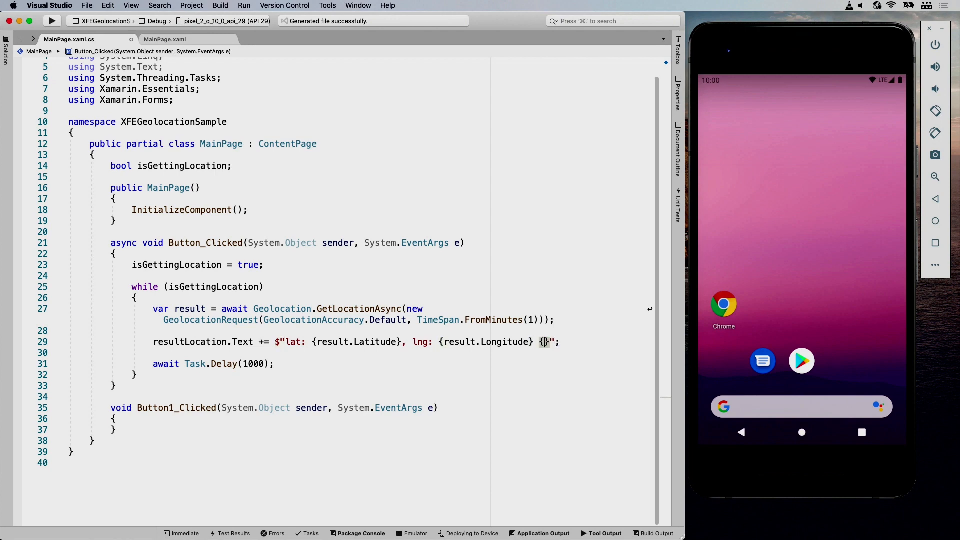
pyautogui.write('Environment.')
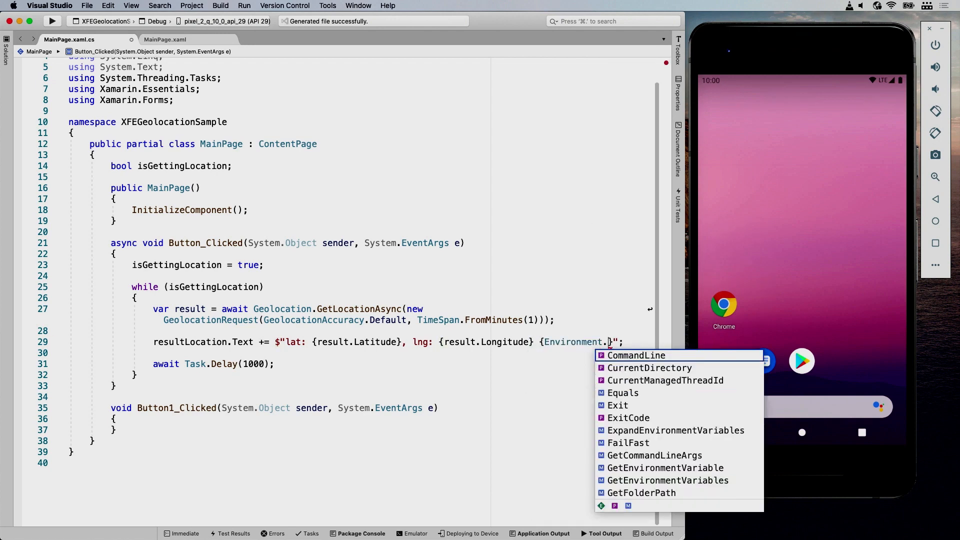
pyautogui.write('NewLine')
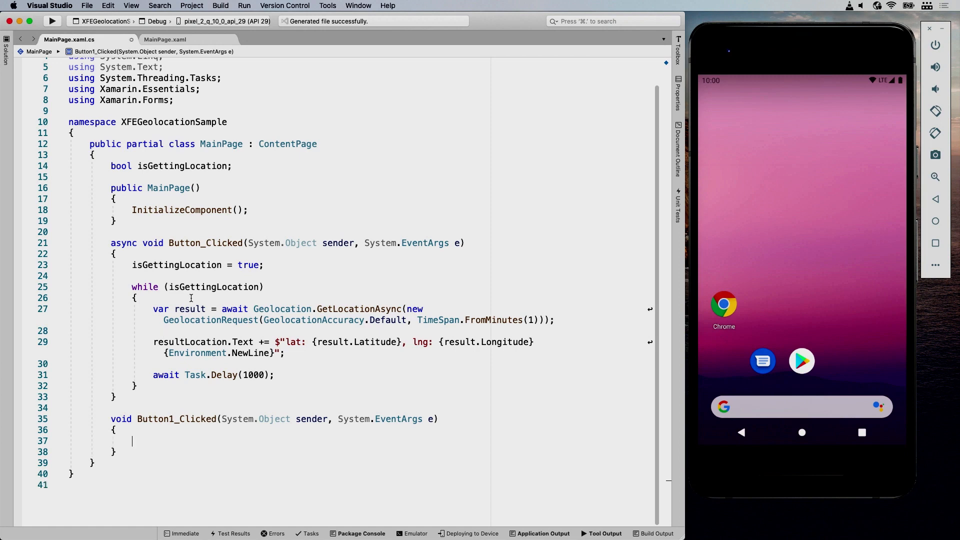
pyautogui.write('isGettingLocation')
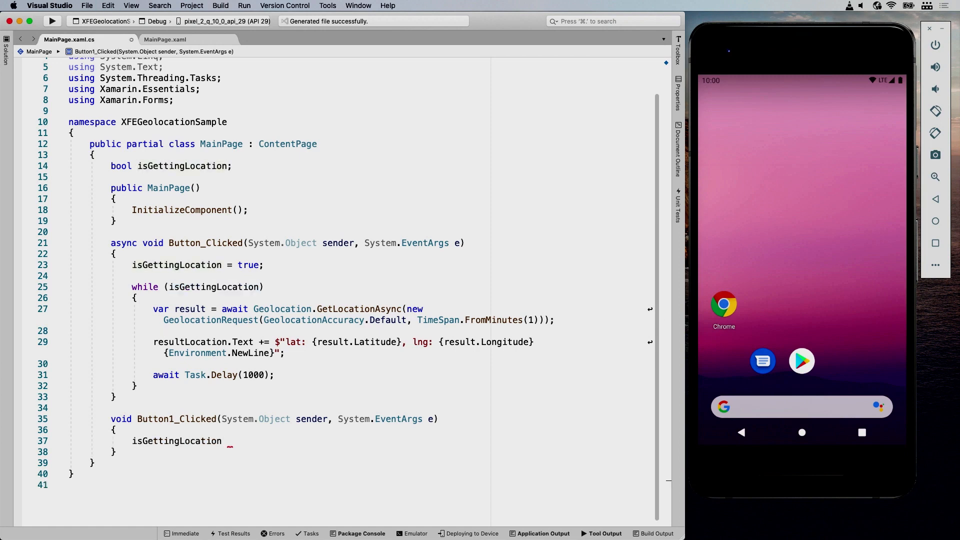
pyautogui.write('= false;')
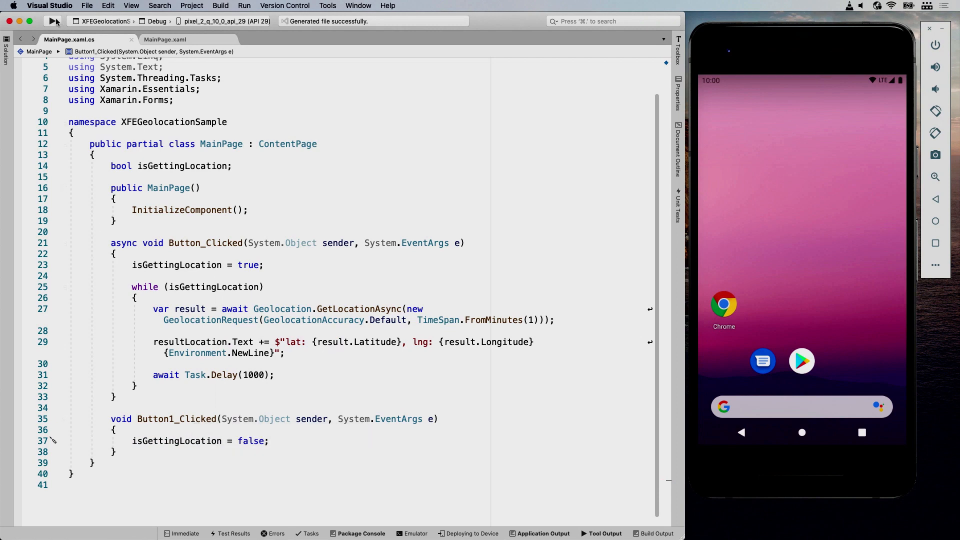
# Run the app on the emulator and tap Get Location so lat/lng lines log continuously.
pyautogui.click(54, 21)
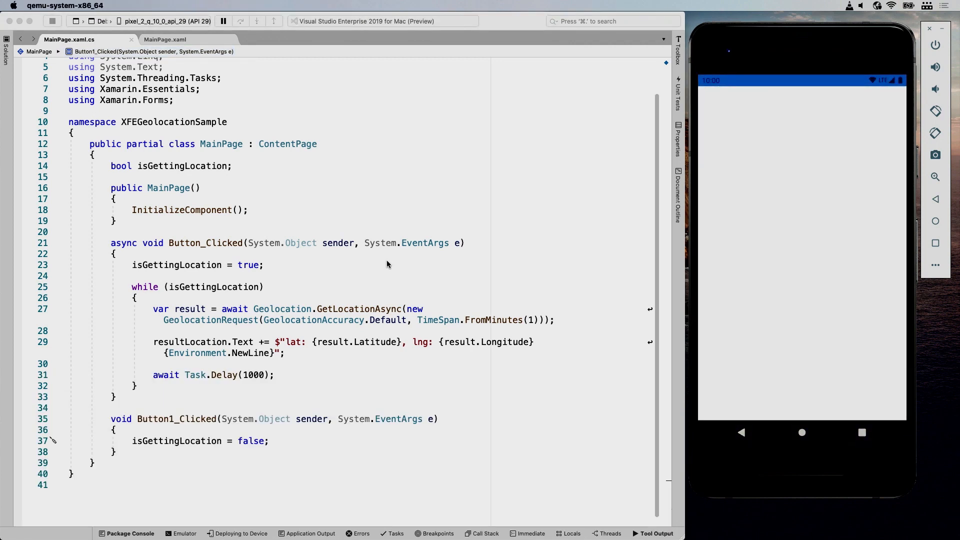
pyautogui.moveTo(397, 241)
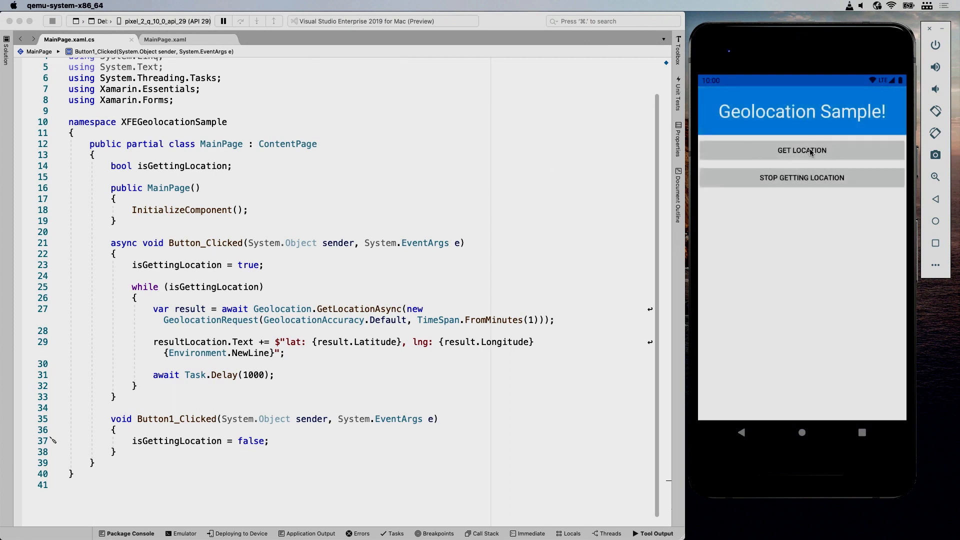
pyautogui.click(801, 150)
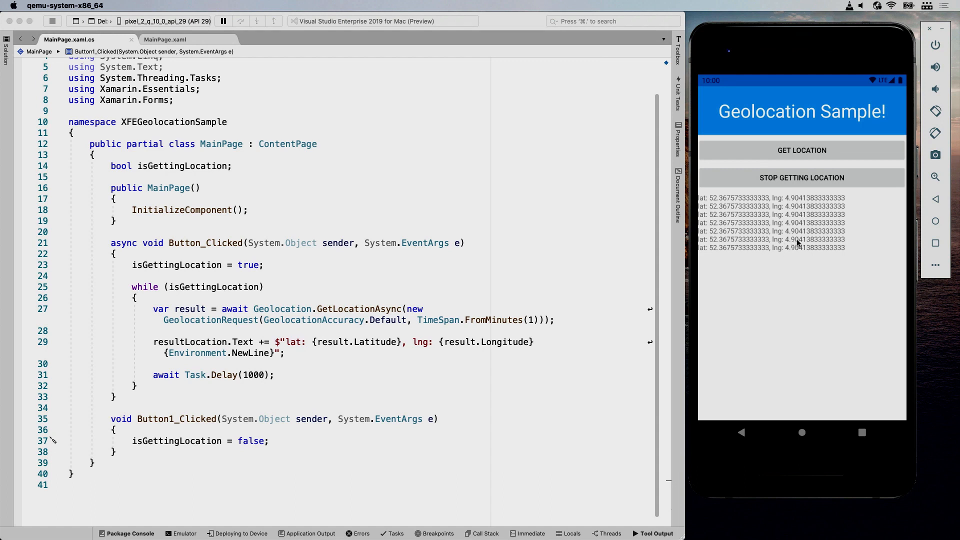
pyautogui.moveTo(931, 264)
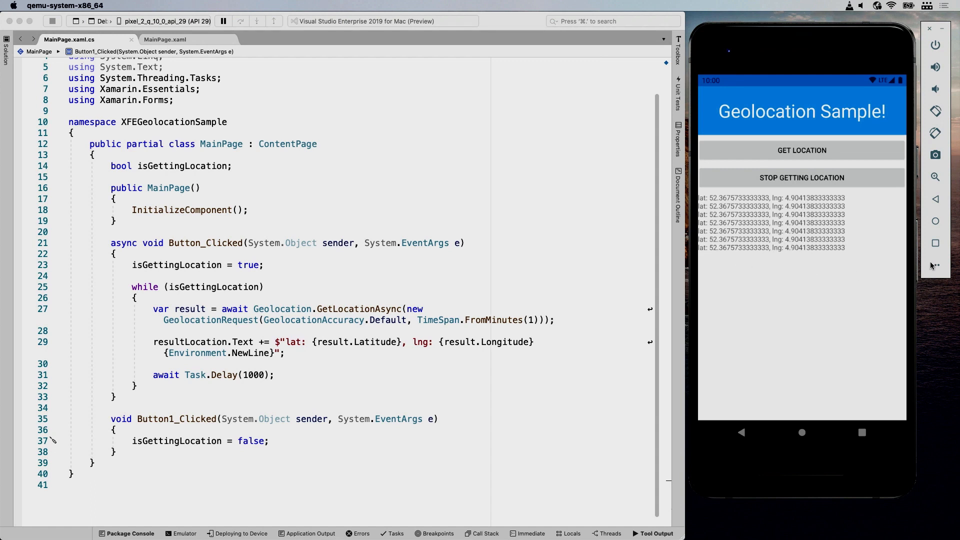
pyautogui.moveTo(803, 298)
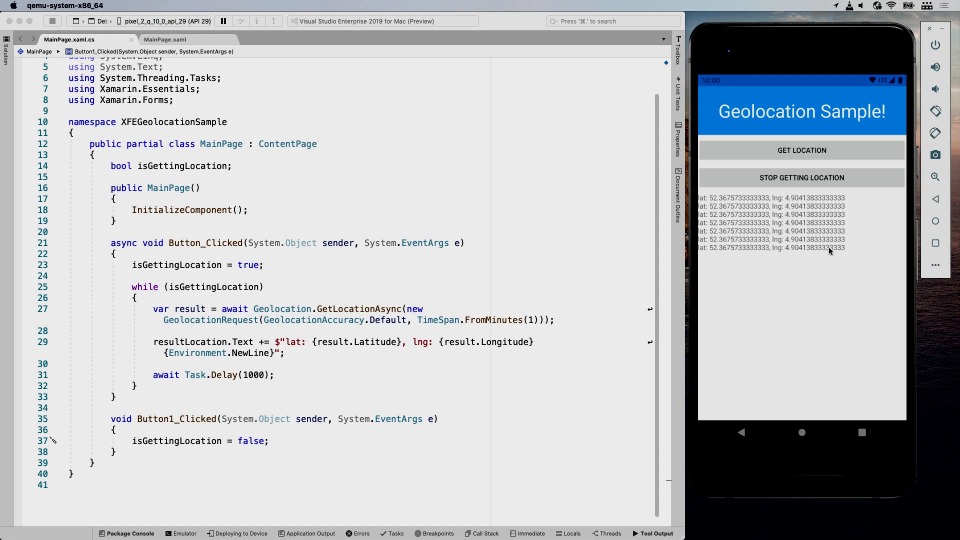
pyautogui.moveTo(887, 256)
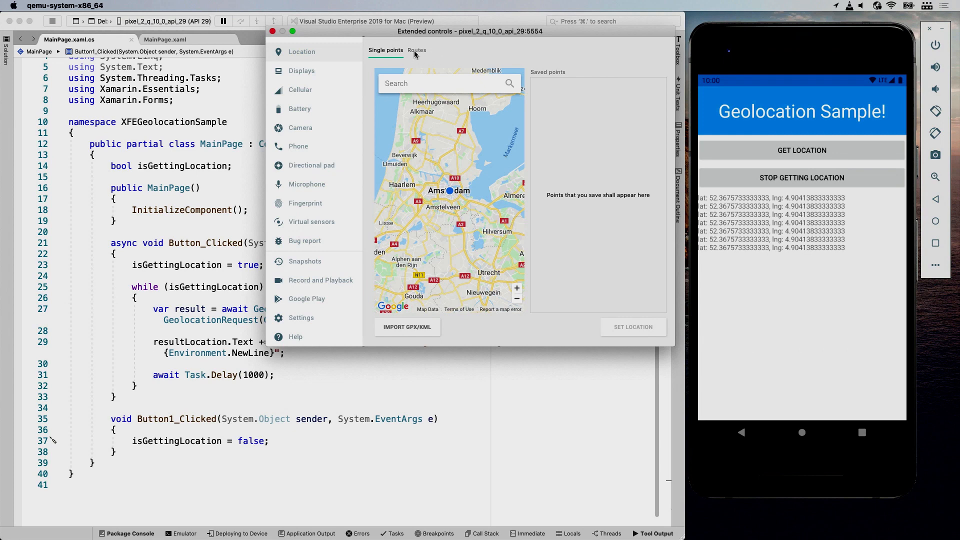
# In the Routes tab, select the saved Microsoft HQ to Pike Place route, previewing bicycle and walking before returning to driving.
pyautogui.click(416, 50)
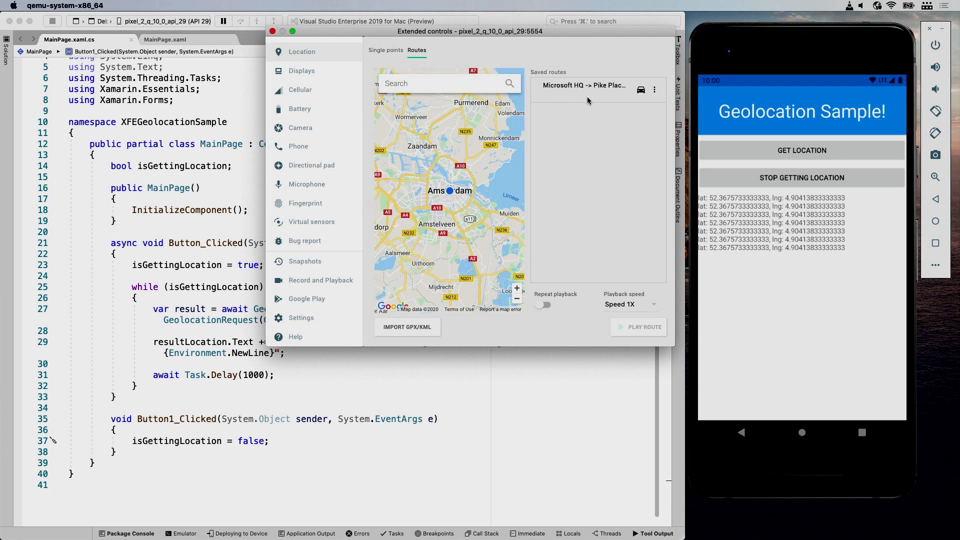
pyautogui.moveTo(614, 125)
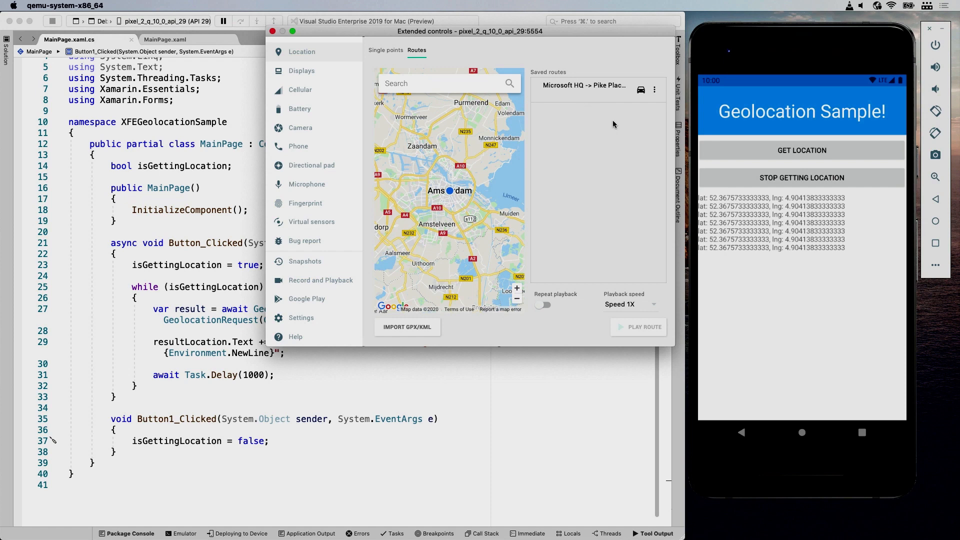
pyautogui.click(583, 85)
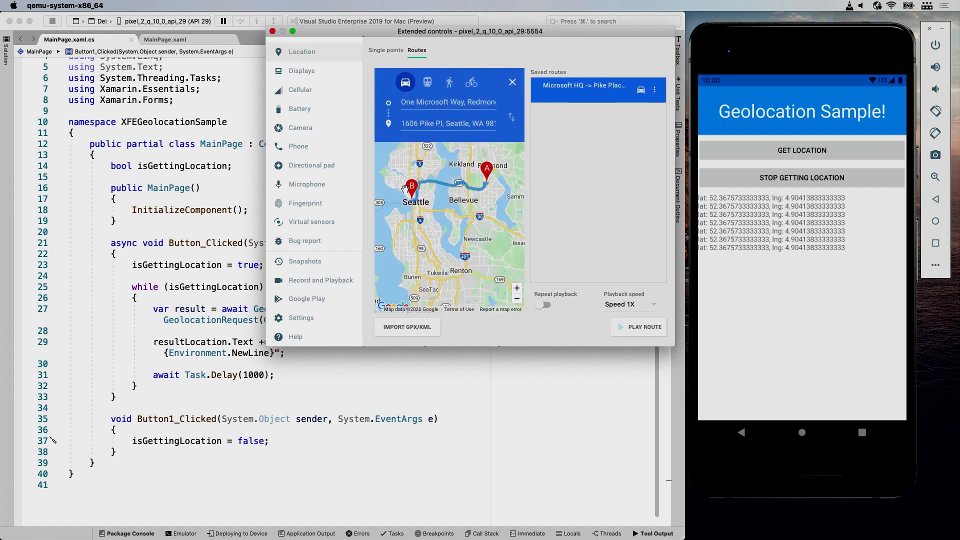
pyautogui.click(471, 82)
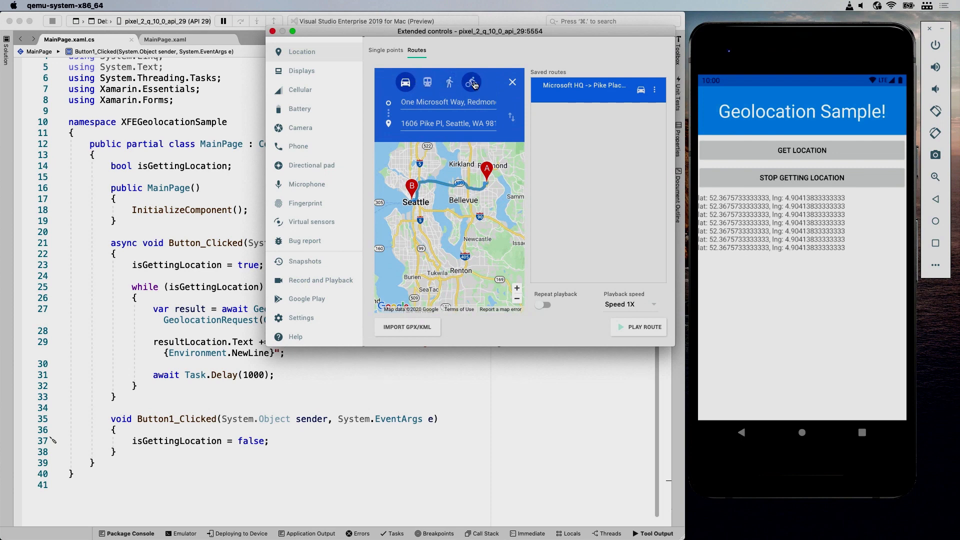
pyautogui.click(449, 82)
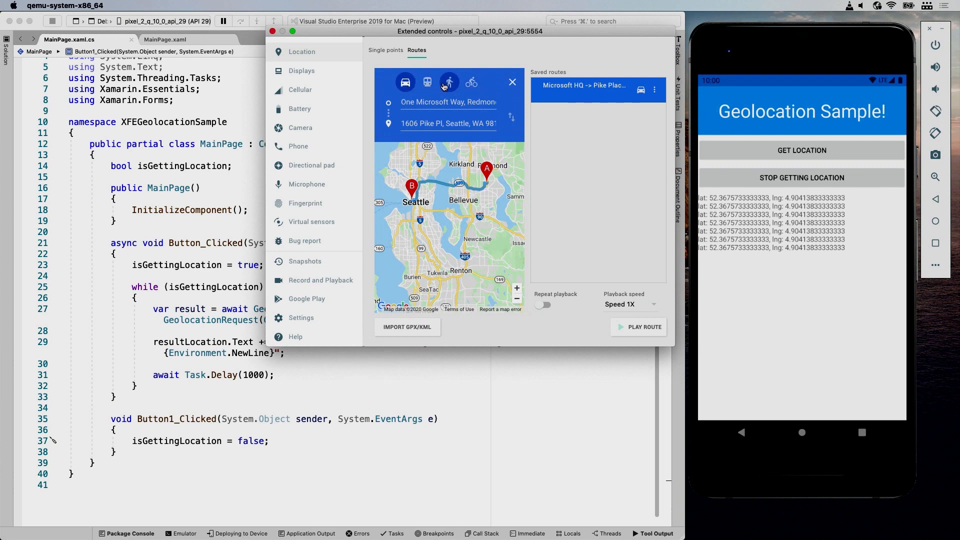
pyautogui.click(405, 81)
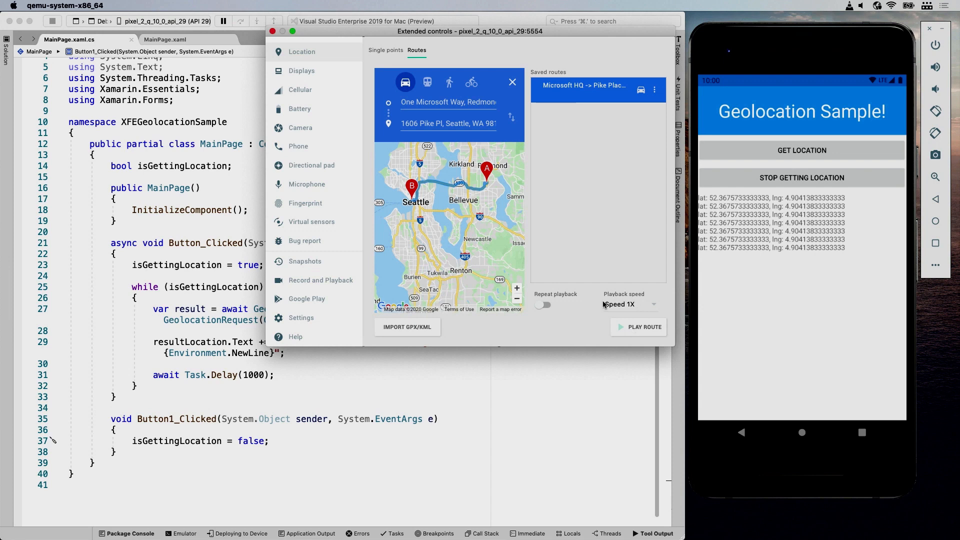
# Set playback speed to 5X and replay the route as the device location.
pyautogui.click(628, 304)
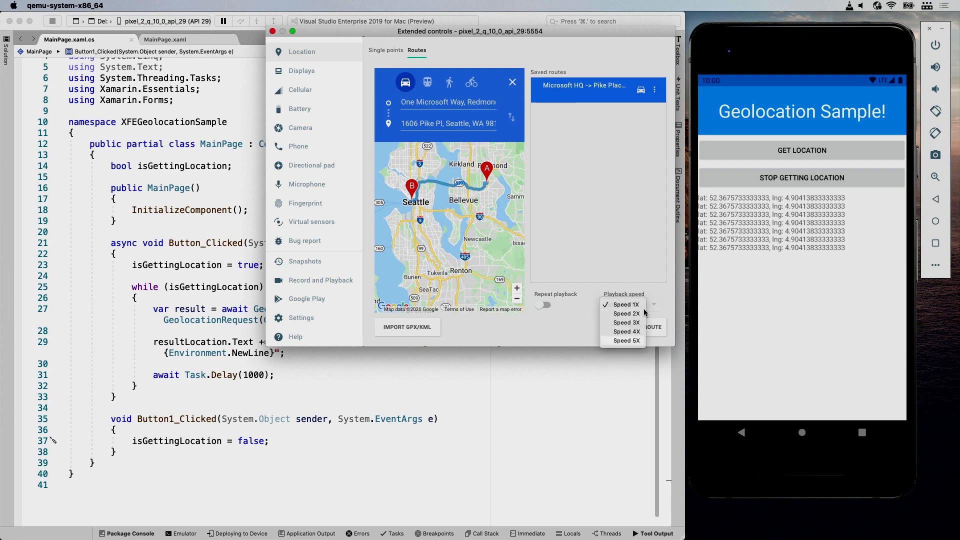
pyautogui.click(624, 340)
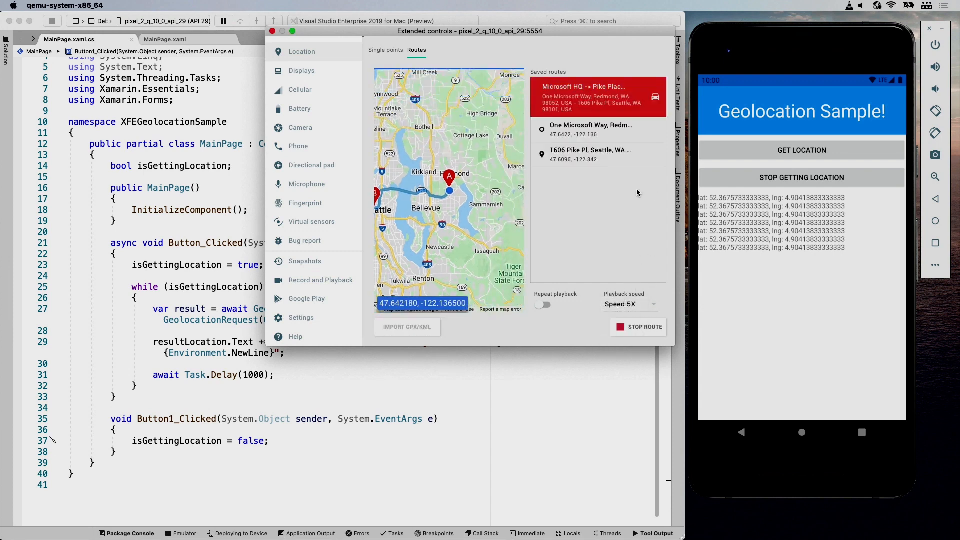